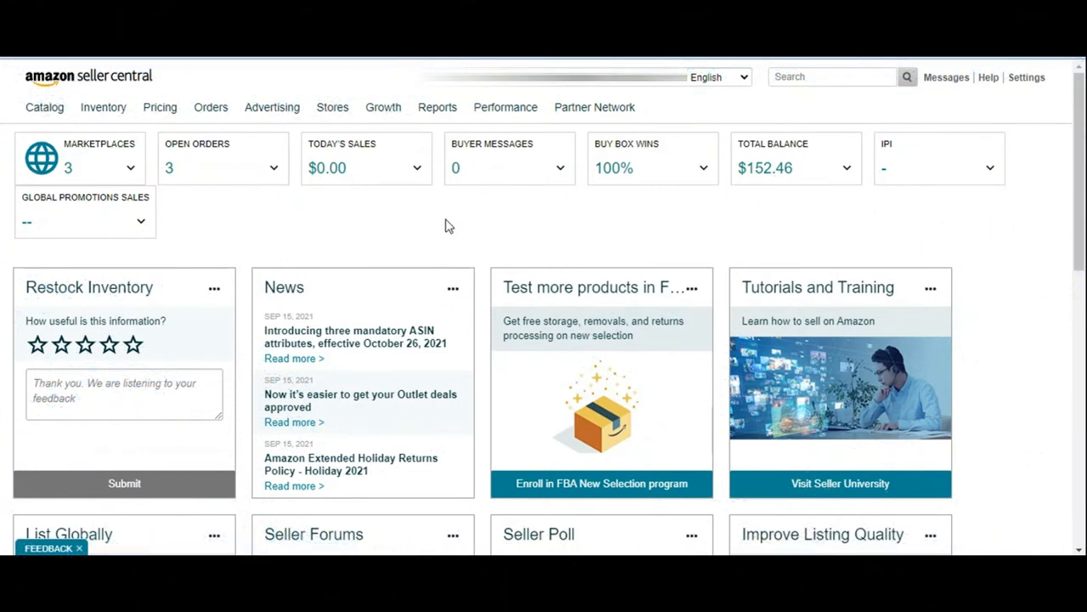
mouse_move(442, 224)
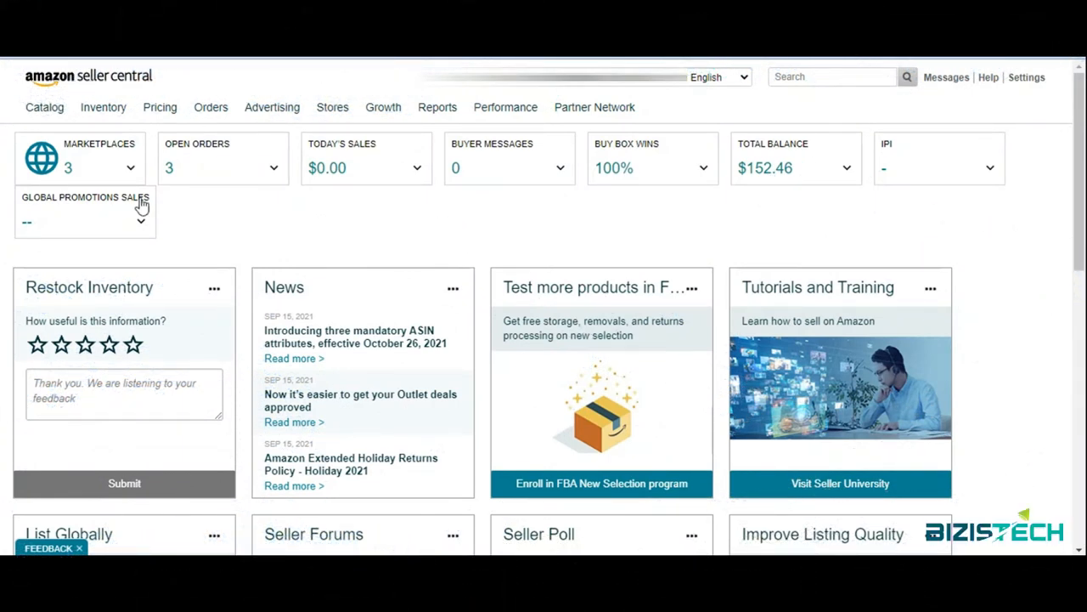
Step: Go to Add Products from the Catalog menu in Seller Central
left_click(44, 107)
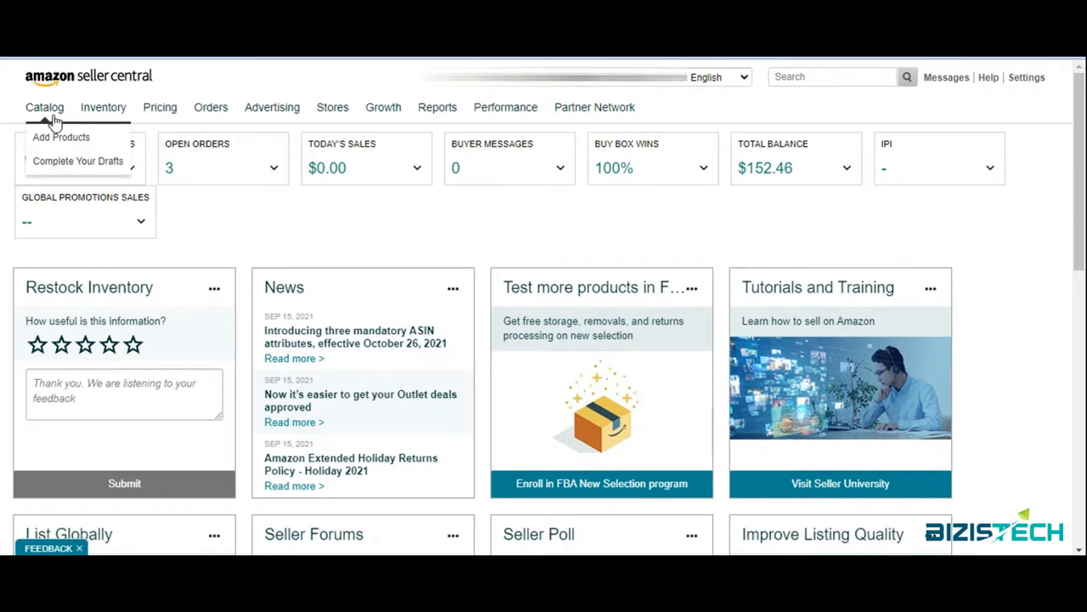
mouse_move(62, 136)
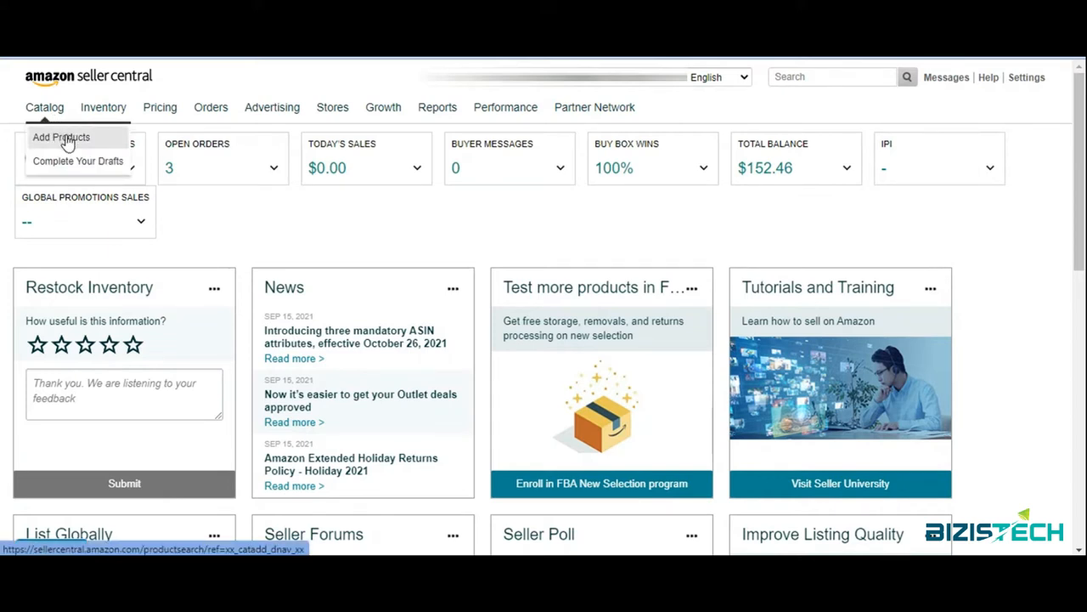
left_click(61, 136)
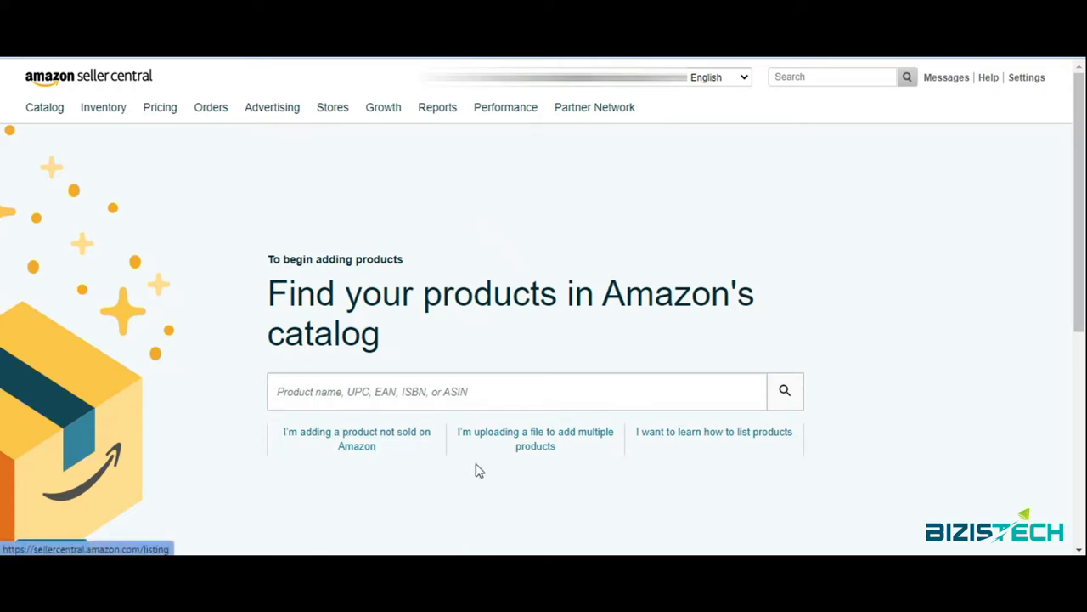
Step: Choose uploading a file for multiple products and reach the Download an Inventory File template creator
left_click(536, 439)
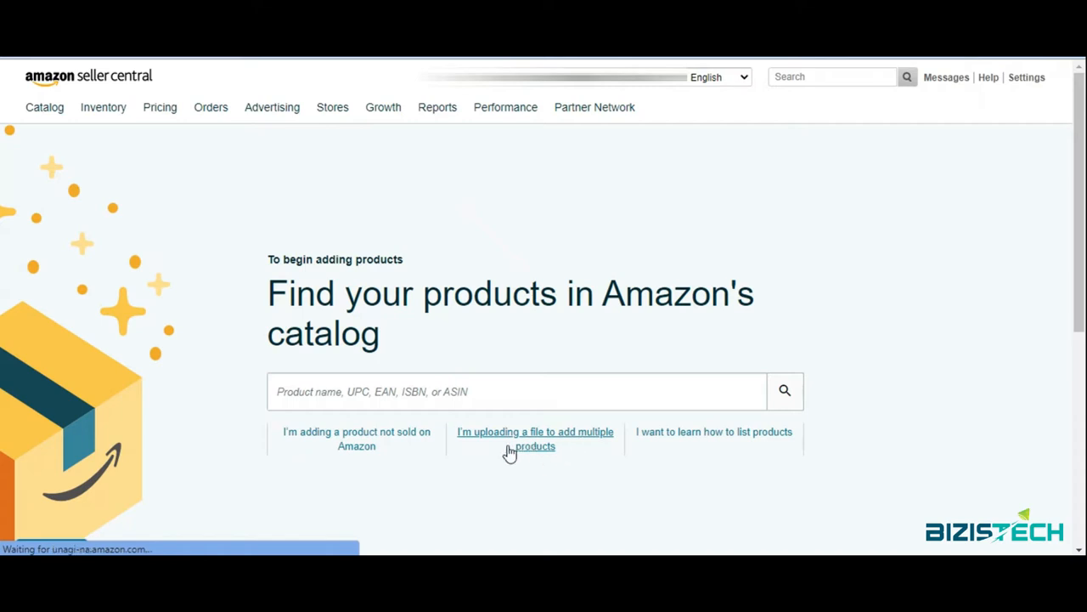
left_click(535, 439)
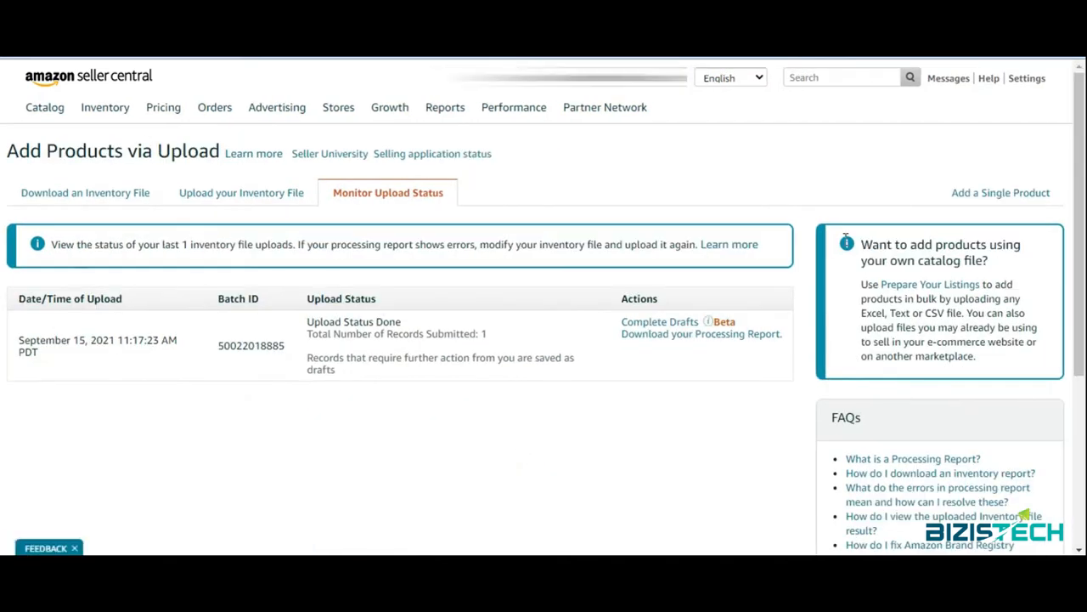
left_click(85, 192)
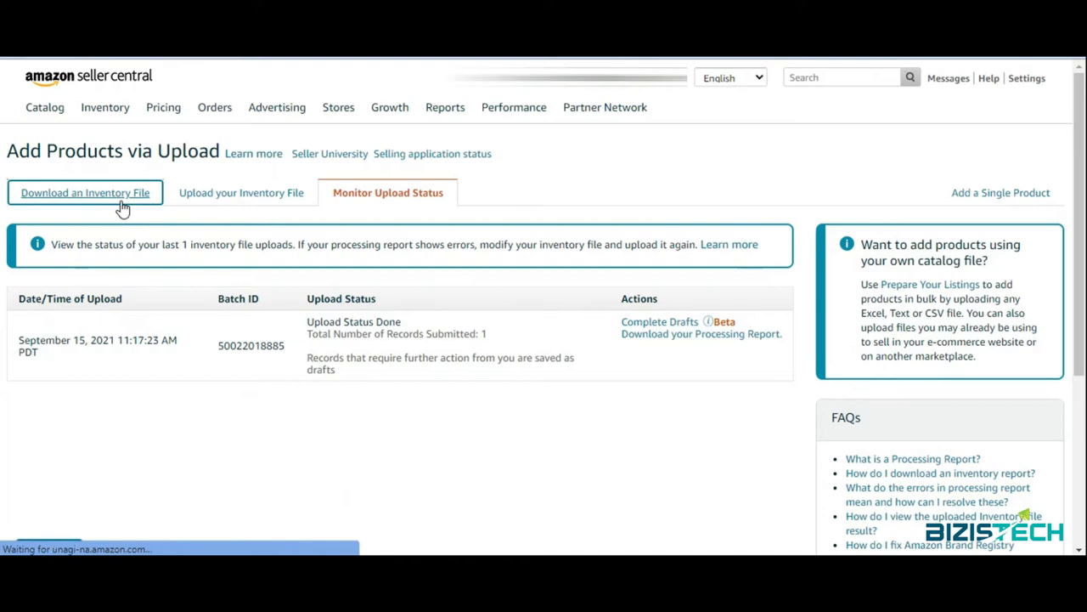
left_click(85, 192)
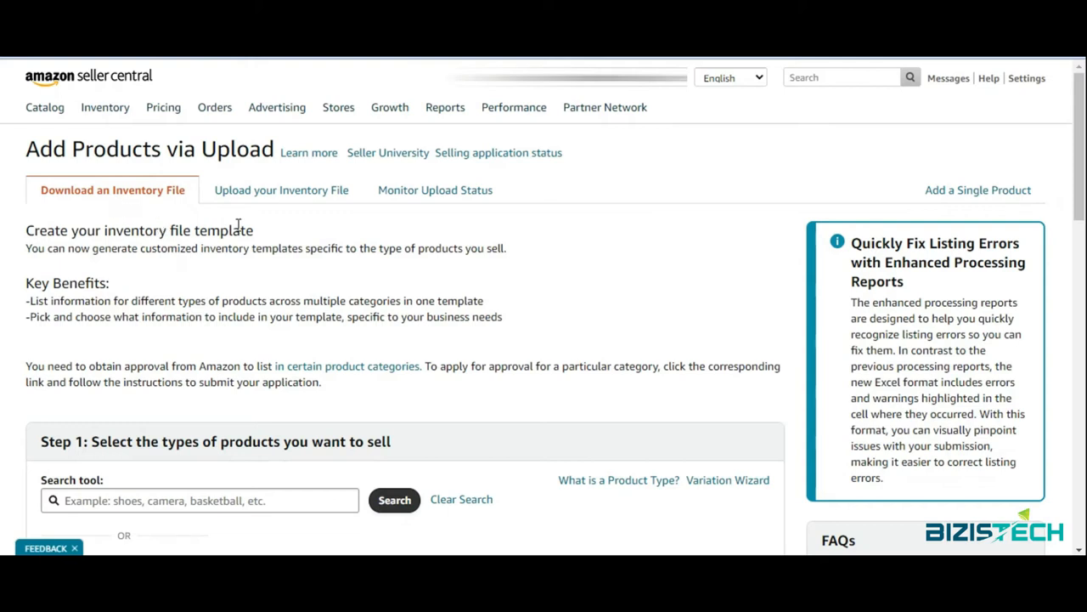
mouse_move(143, 201)
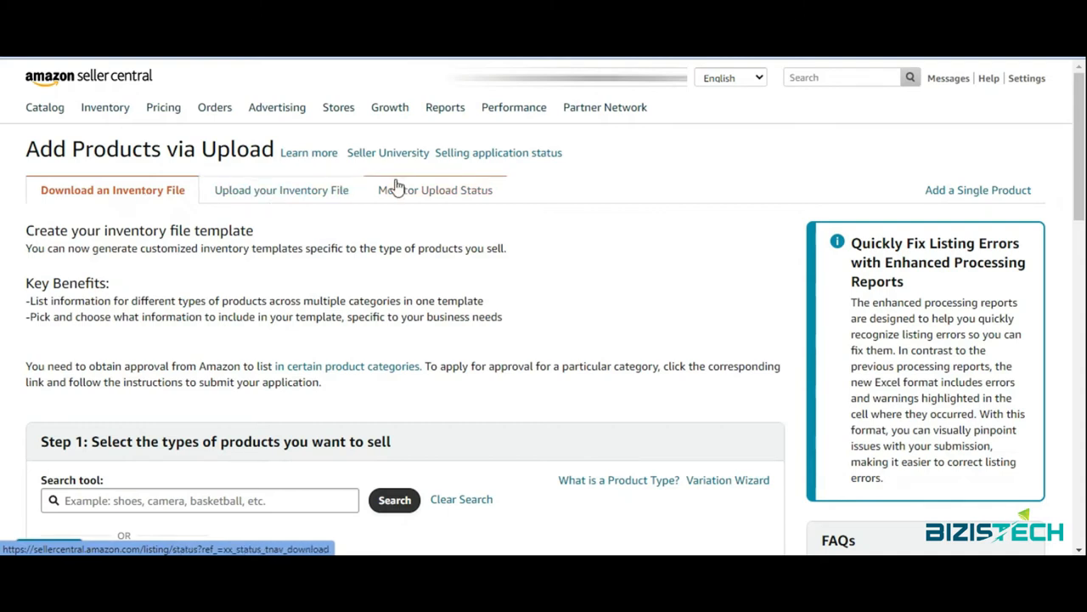
Step: Select Sports & Outdoors > Sports & Fitness > Exercise & Fitness > Other (Exercise & Fitness) as the product type
scroll("down", 3)
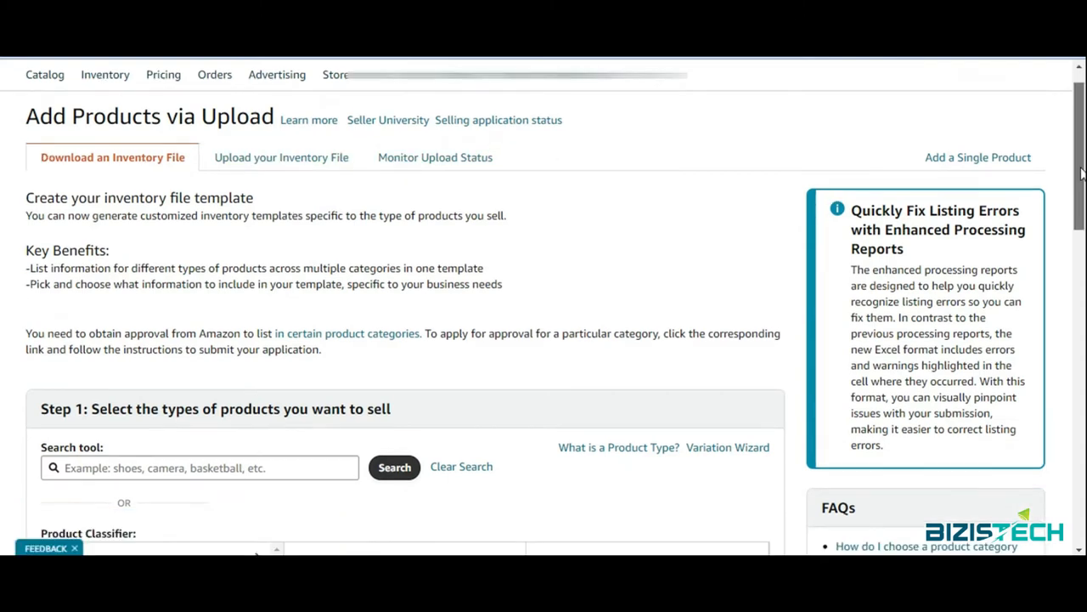
scroll("down", 3)
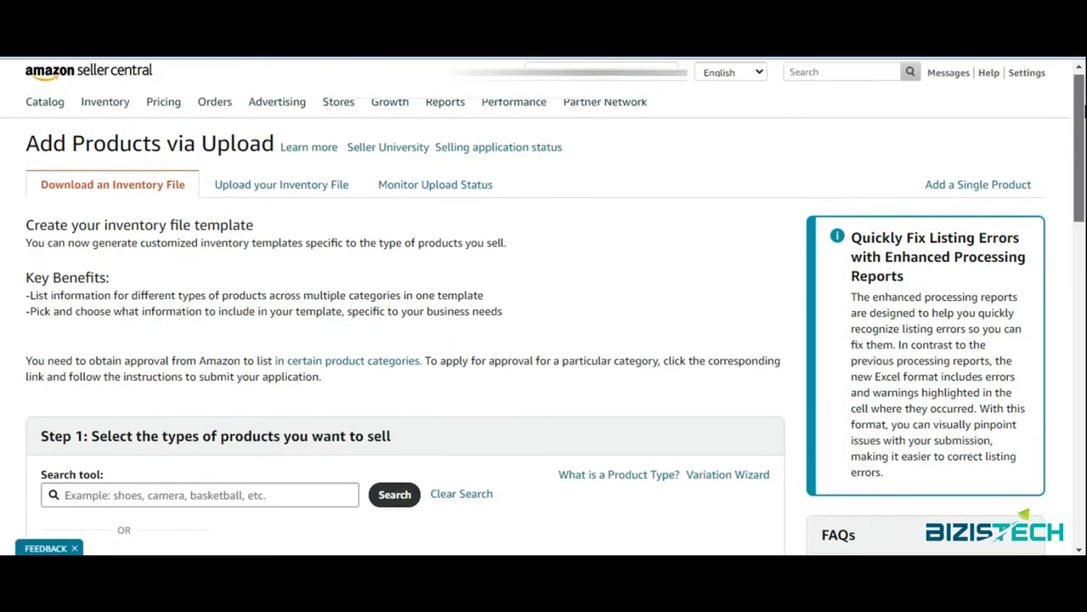
scroll("down", 3)
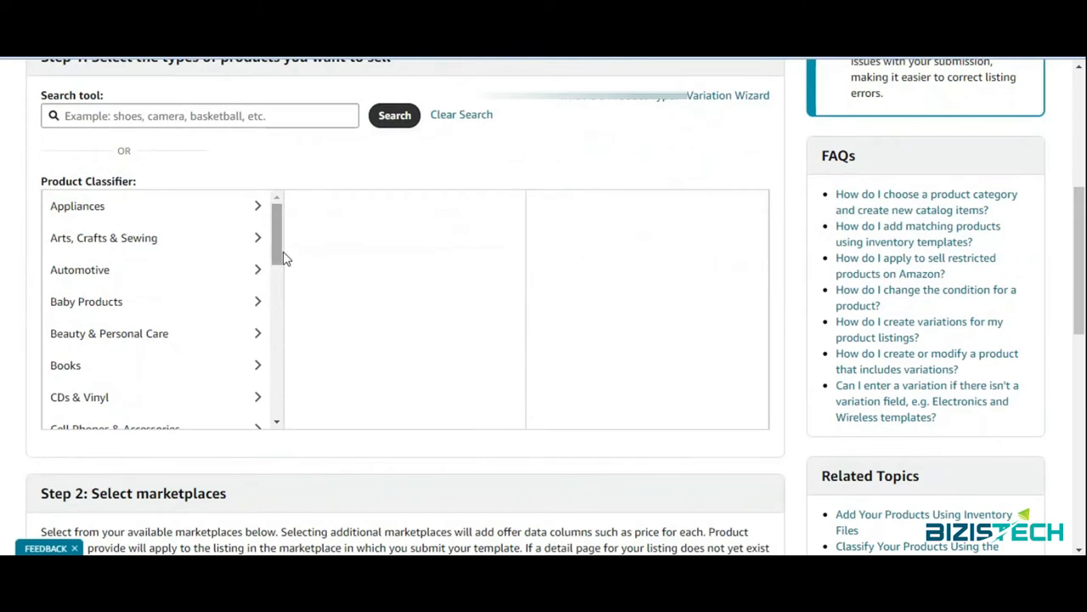
scroll("down", 3)
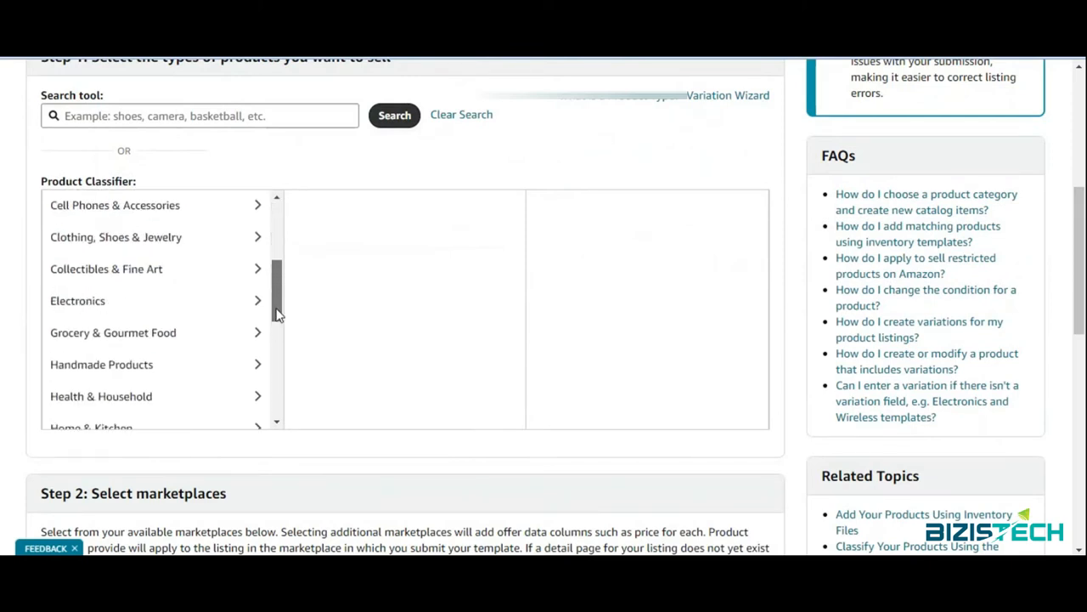
scroll("down", 3)
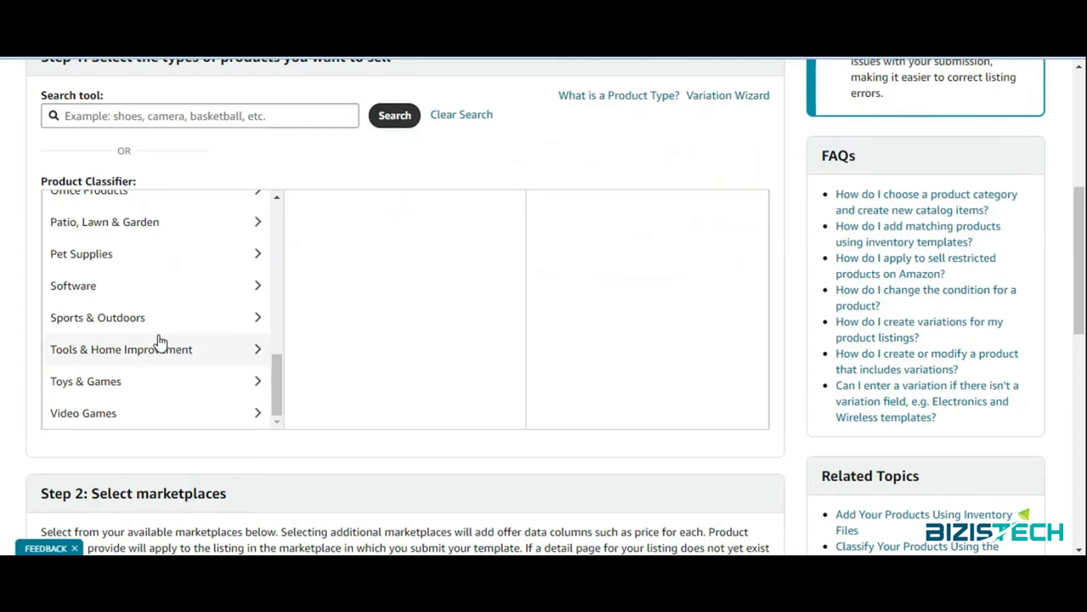
left_click(97, 318)
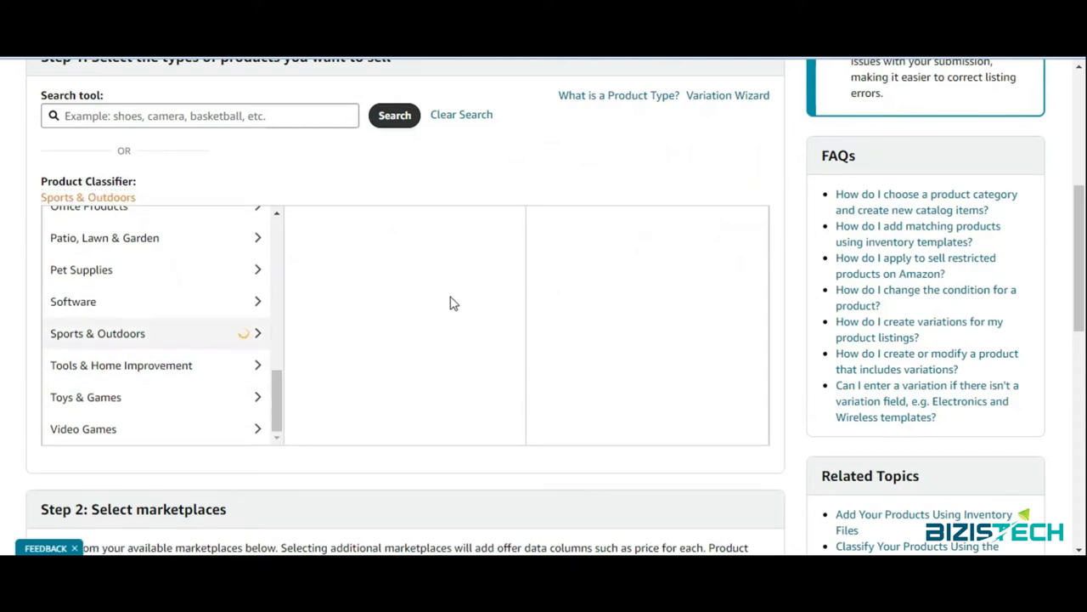
left_click(99, 333)
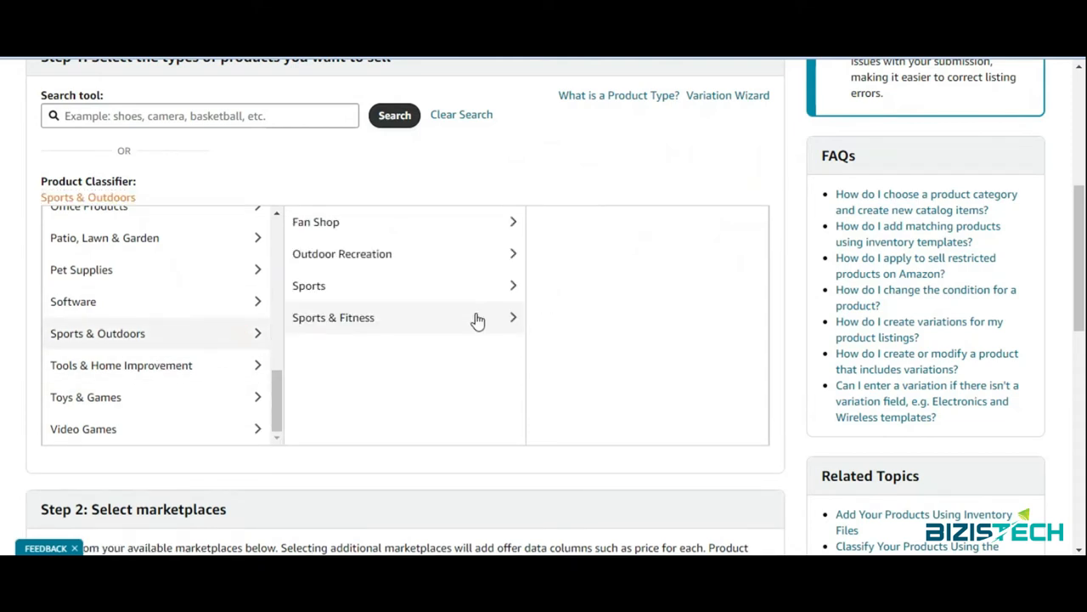
left_click(333, 318)
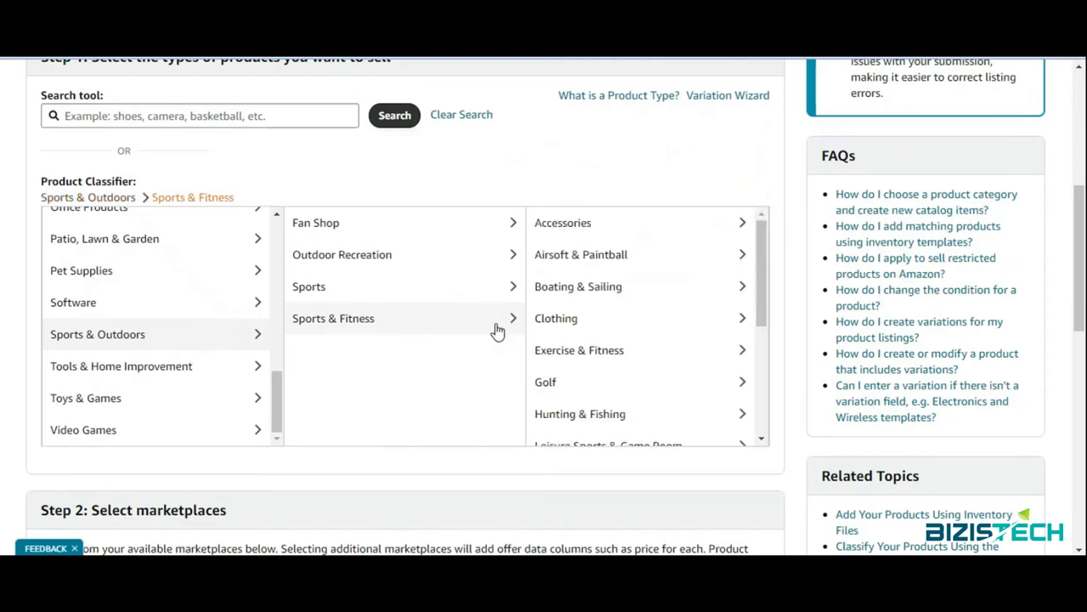
mouse_move(608, 381)
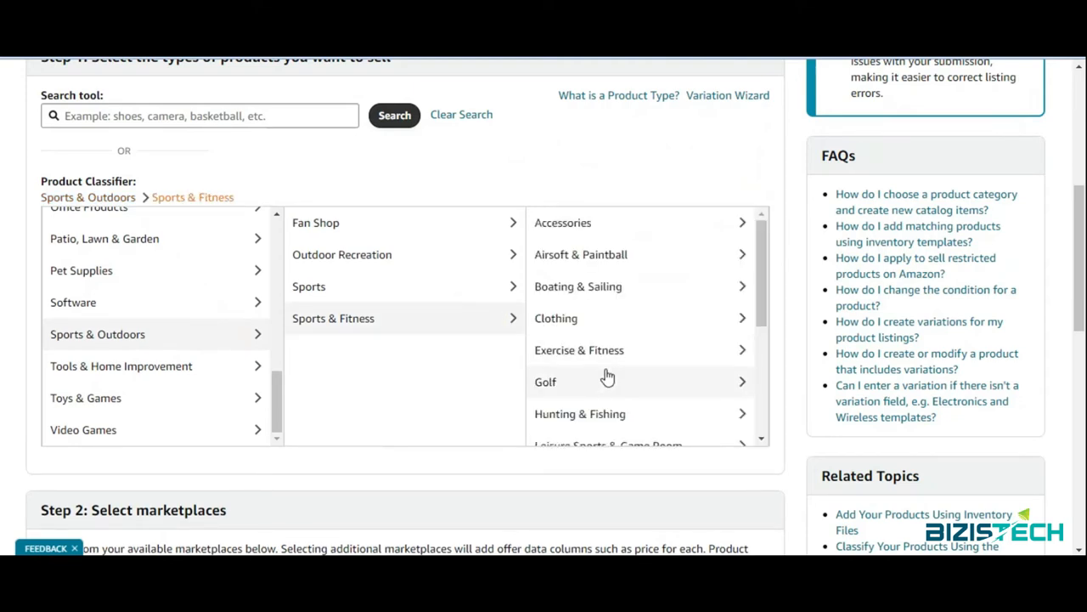
left_click(578, 350)
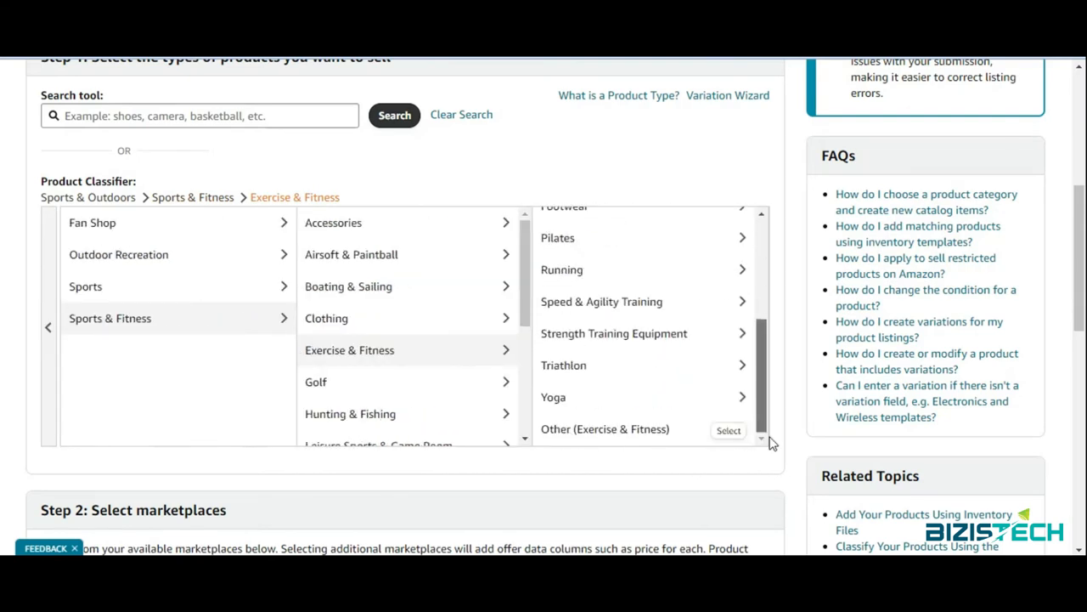
left_click(727, 432)
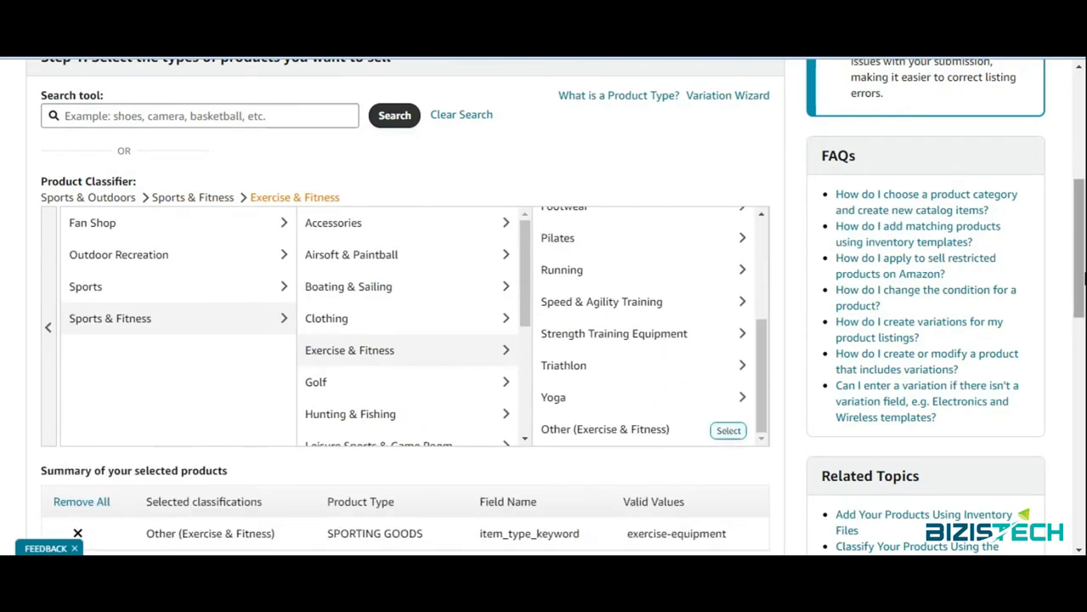
Step: Generate and download the Advanced English template for Other (Exercise & Fitness)
scroll("down", 3)
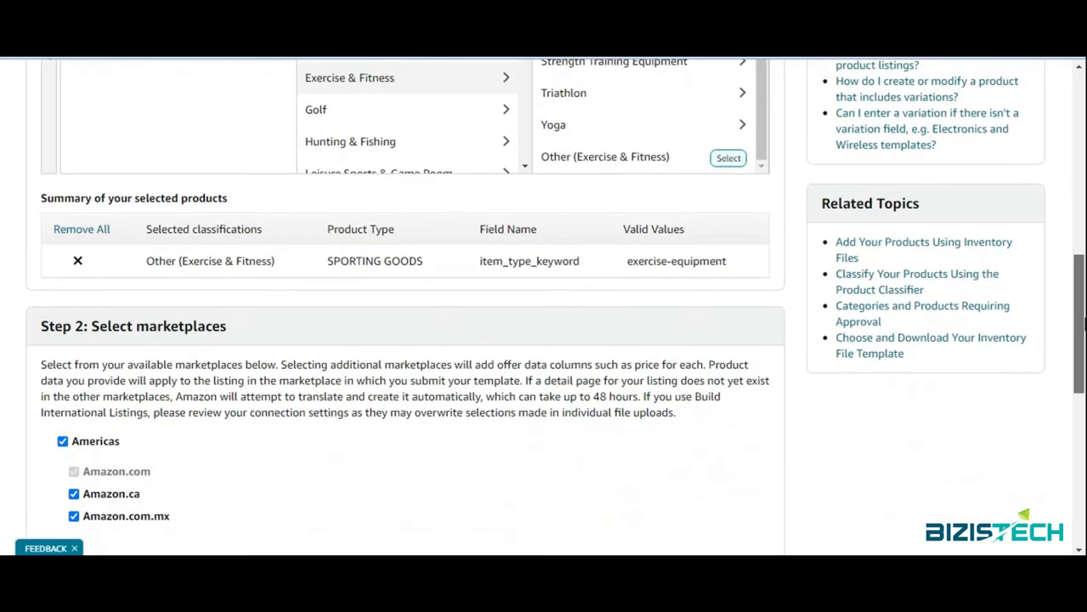
scroll("down", 3)
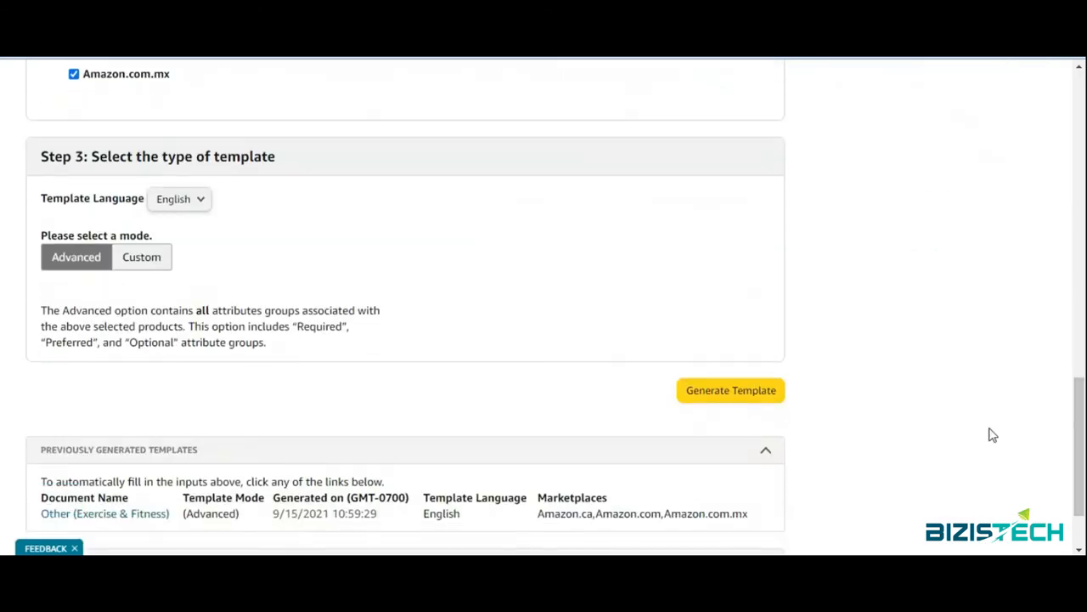
left_click(731, 389)
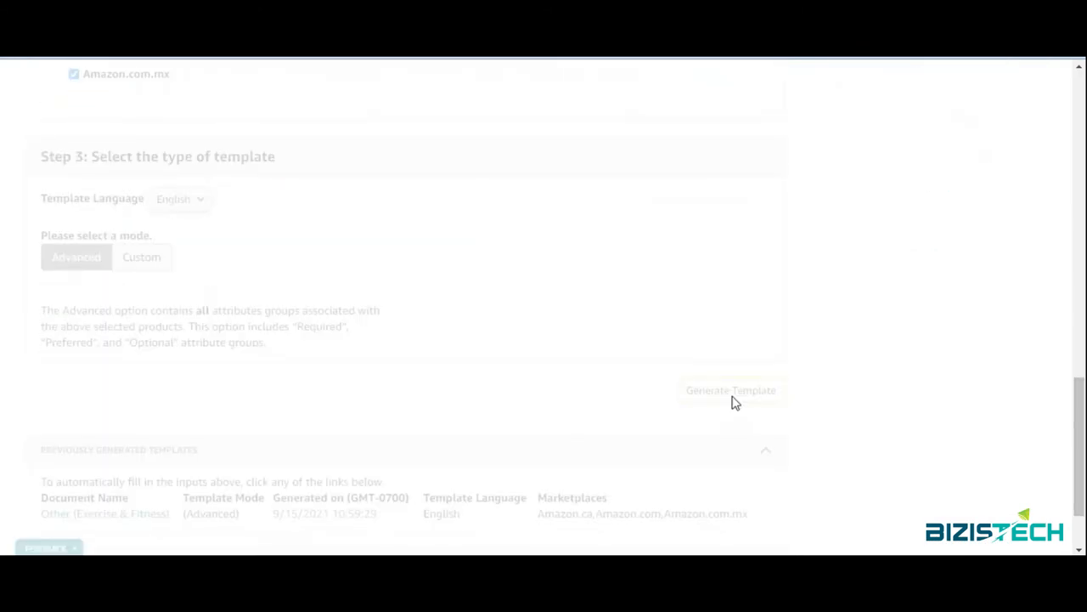
left_click(730, 389)
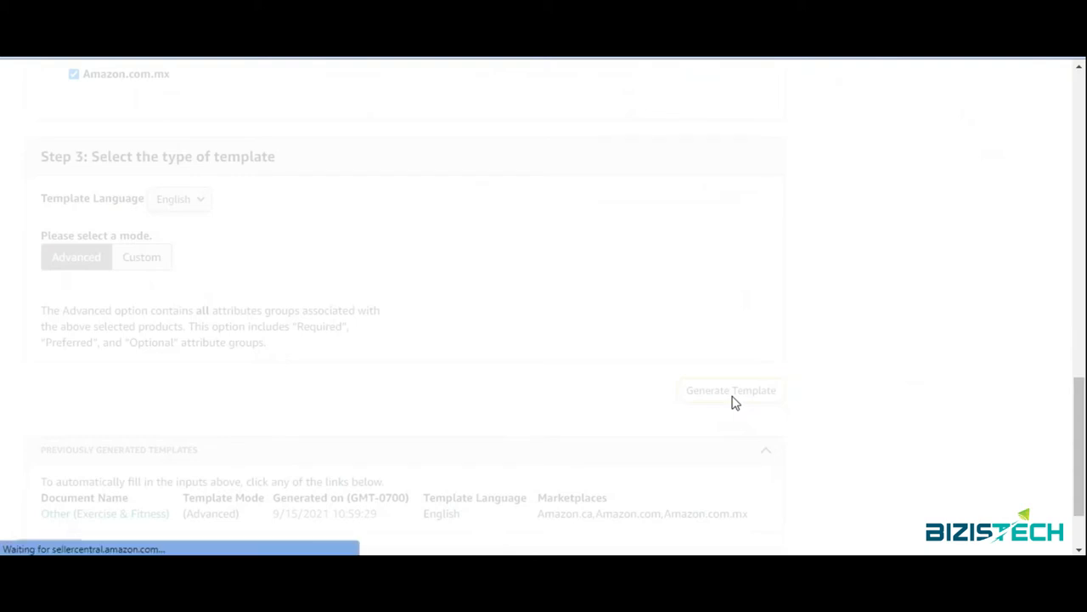
left_click(730, 390)
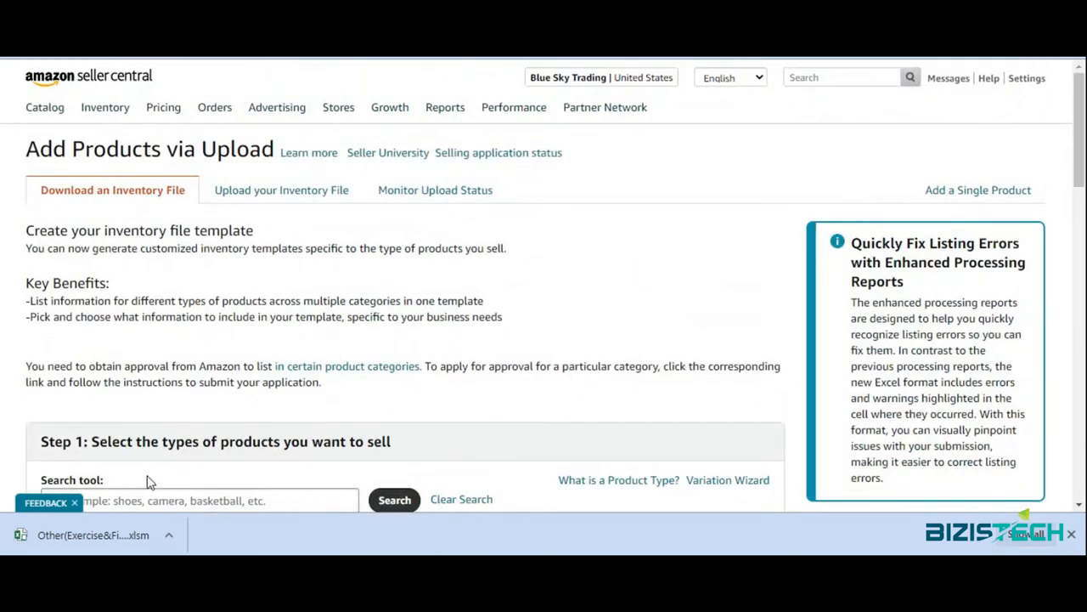
Step: Open the downloaded workbook in Excel and review its Instructions, Example, Template and Browse Data sheets
left_click(93, 534)
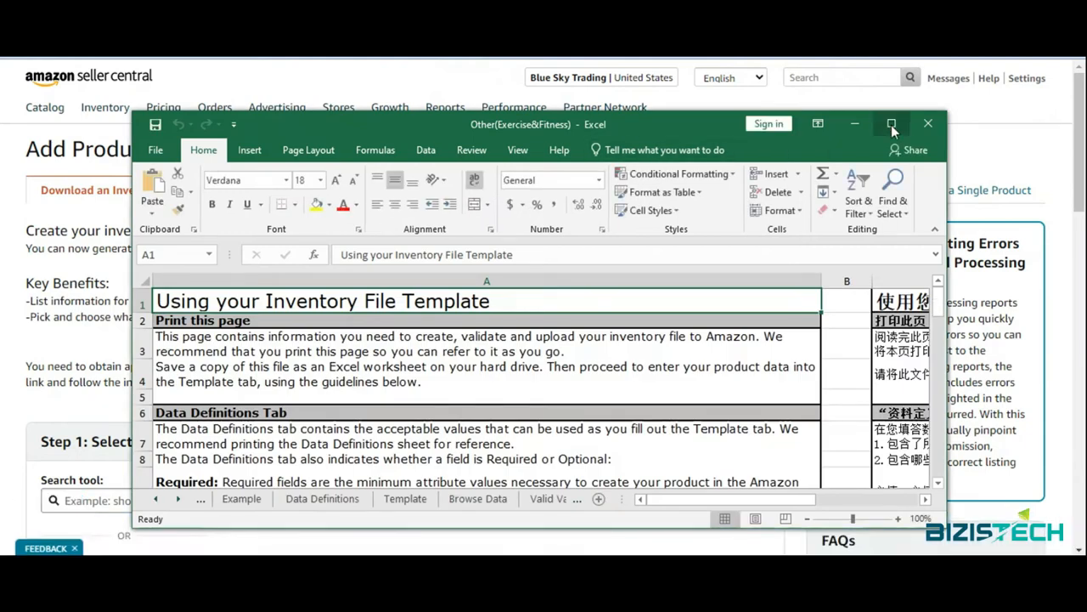
left_click(894, 124)
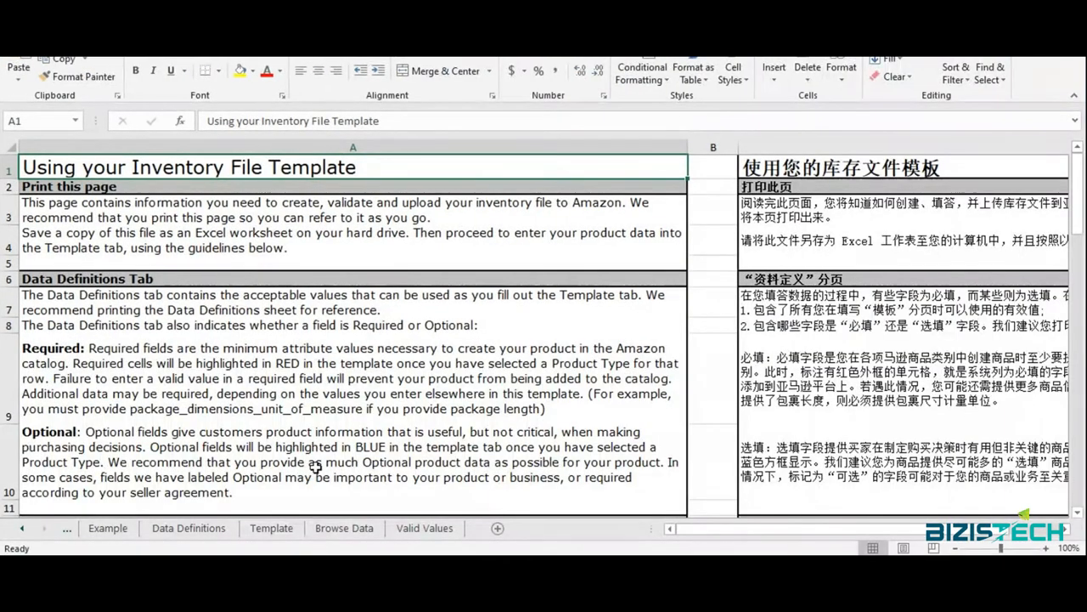
left_click(109, 527)
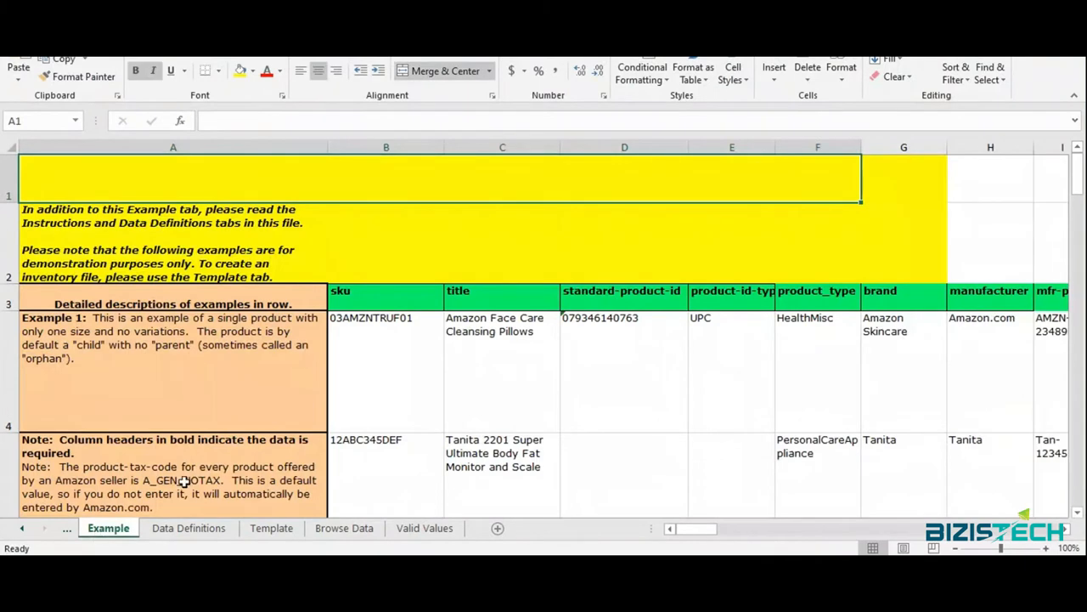
left_click(500, 360)
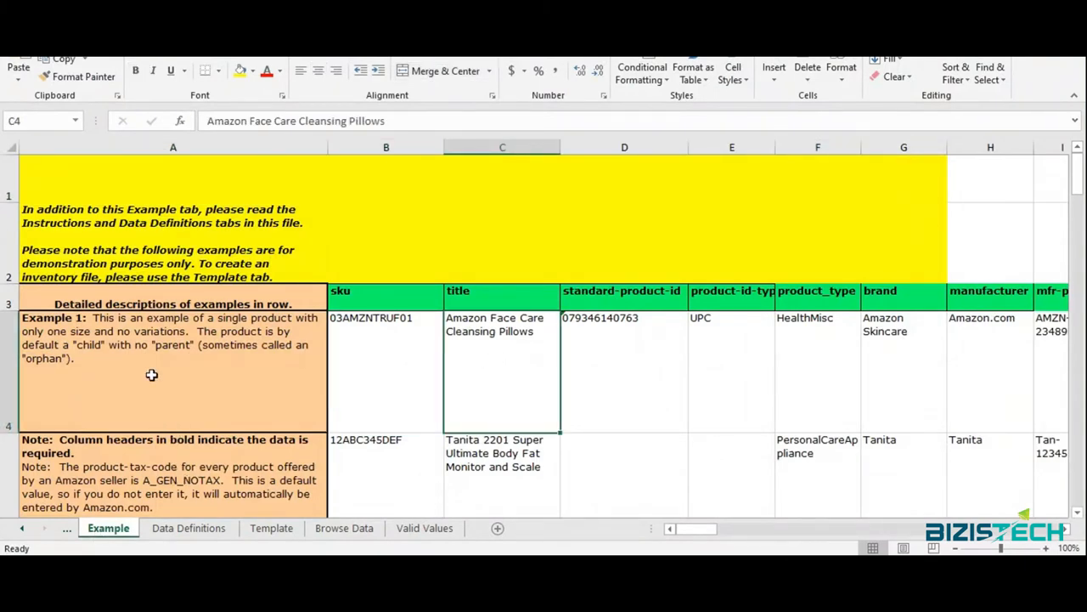
mouse_move(184, 454)
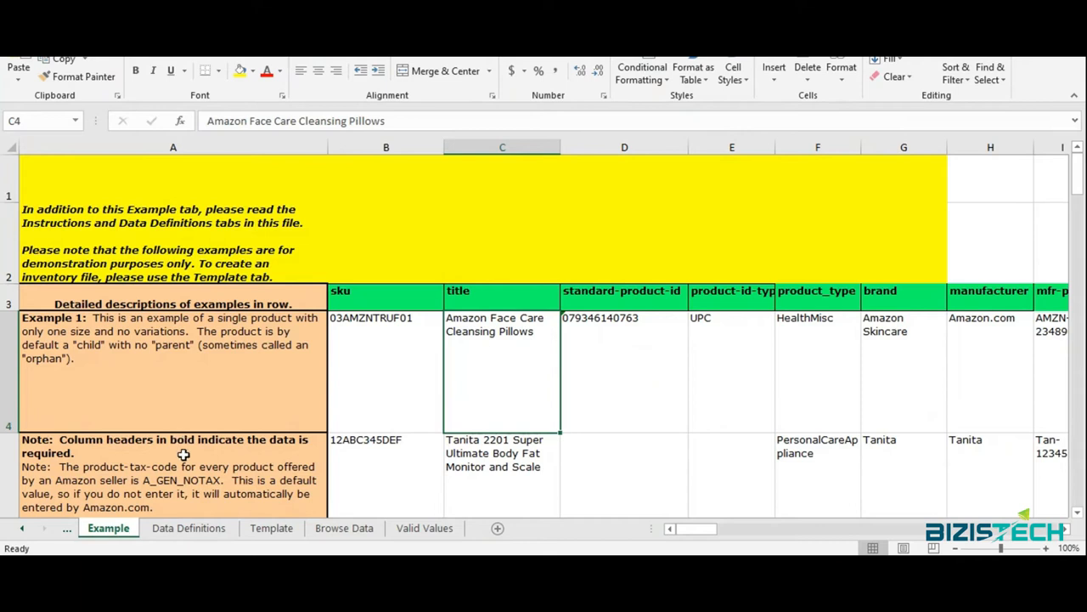
left_click(272, 527)
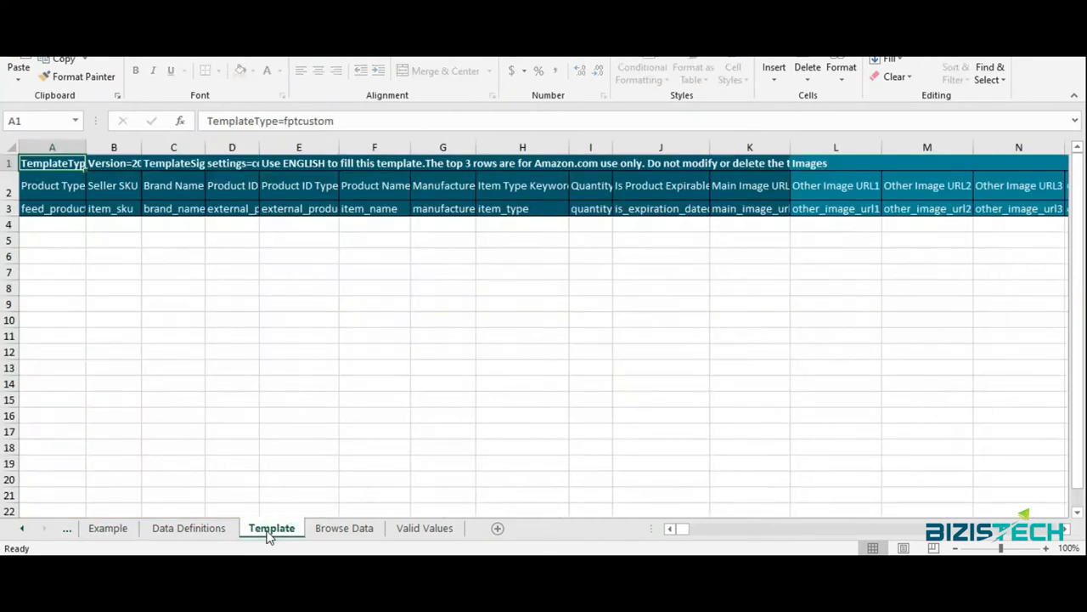
left_click(343, 527)
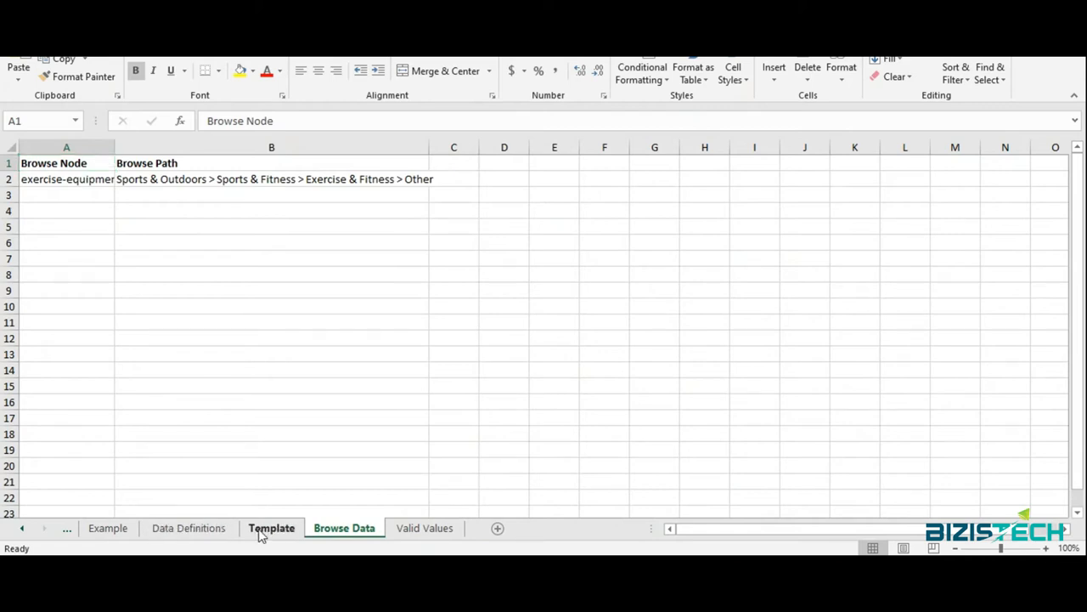
Step: On the Template sheet set row 4's product type to sportinggoods and enter SKU Jumping-rope
left_click(272, 526)
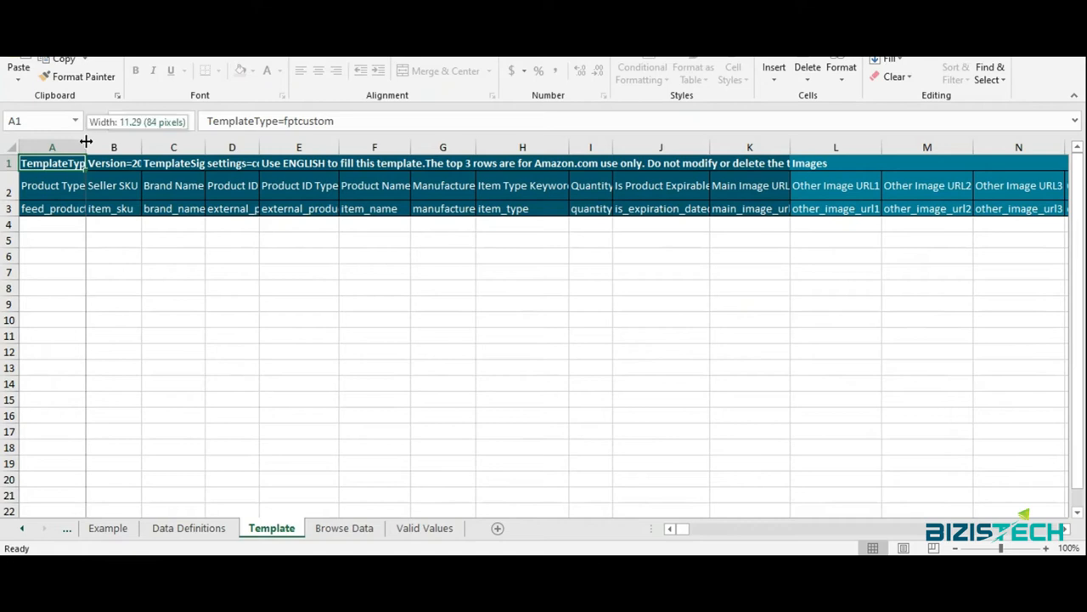
left_click(53, 207)
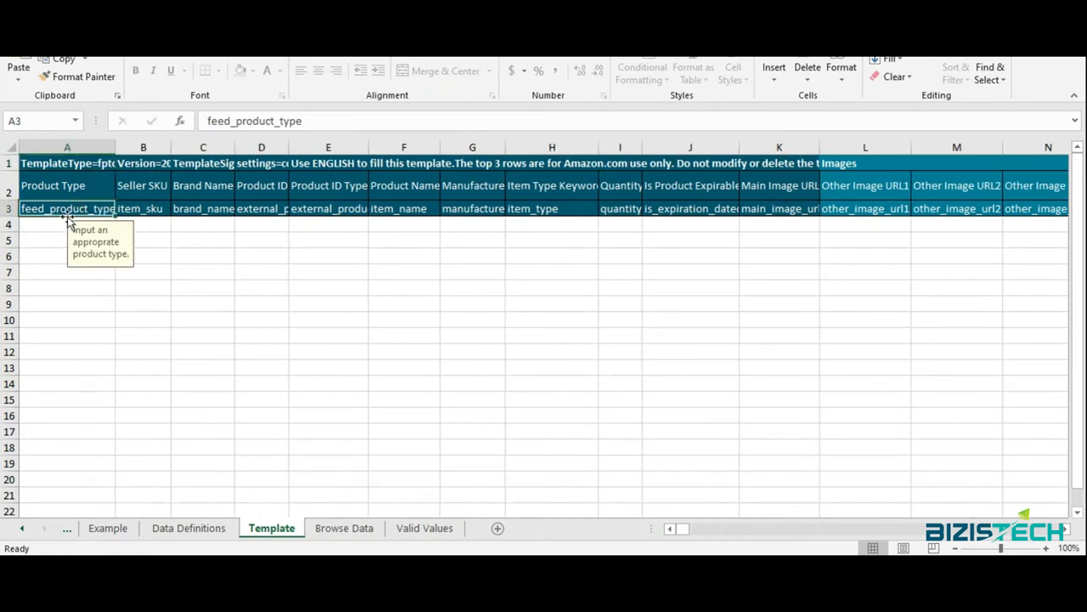
left_click(68, 224)
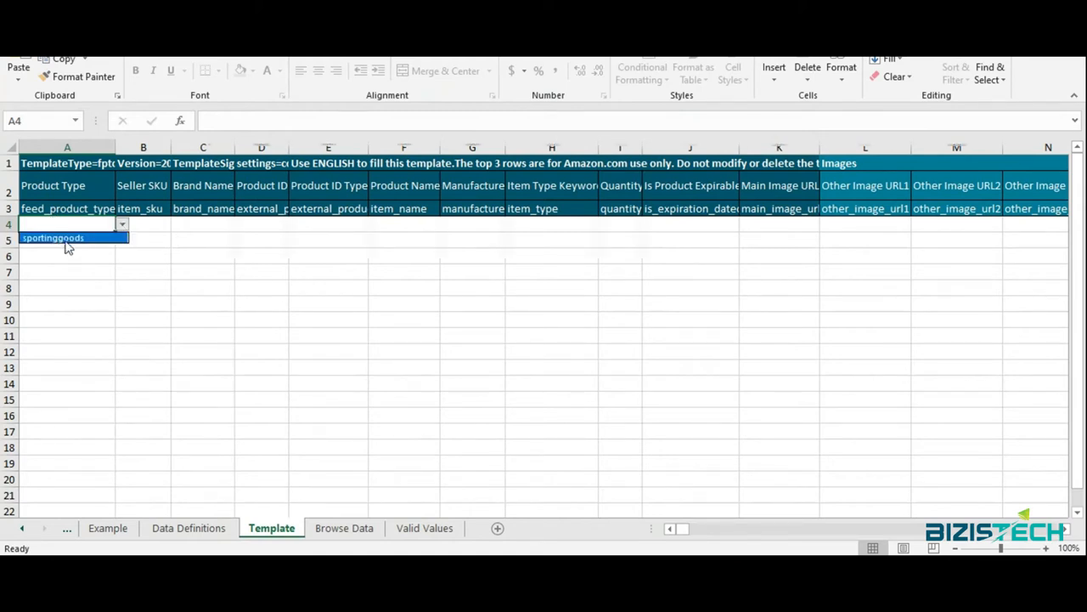
mouse_move(61, 248)
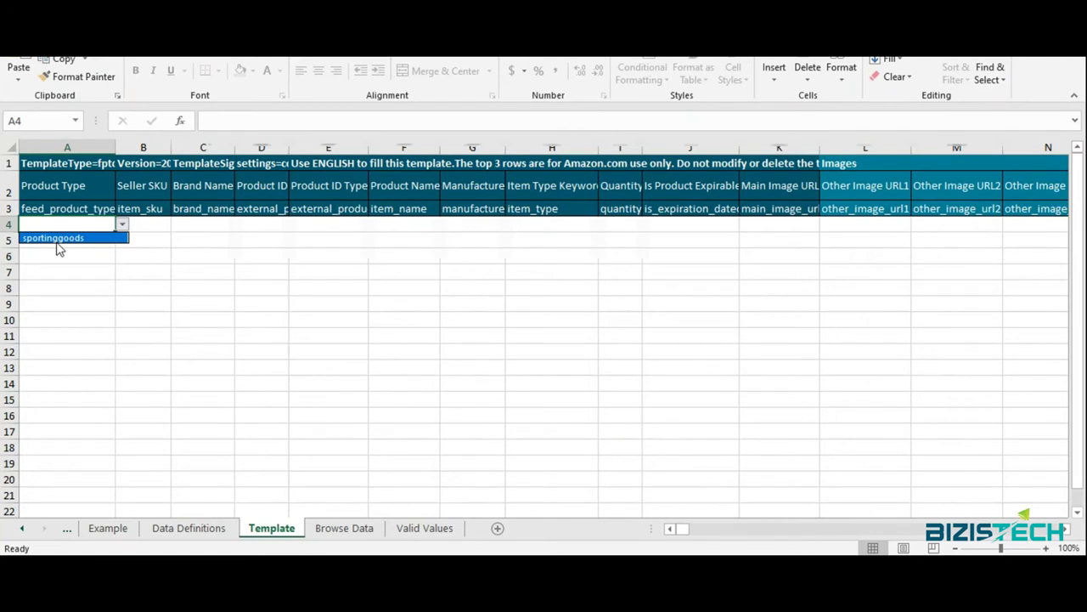
mouse_move(129, 232)
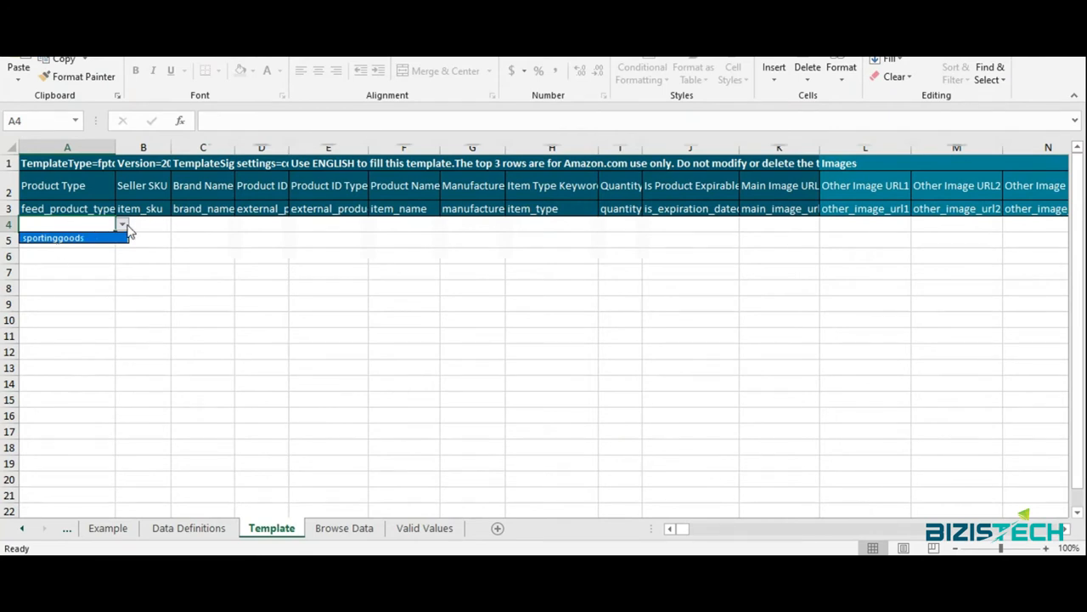
left_click(52, 238)
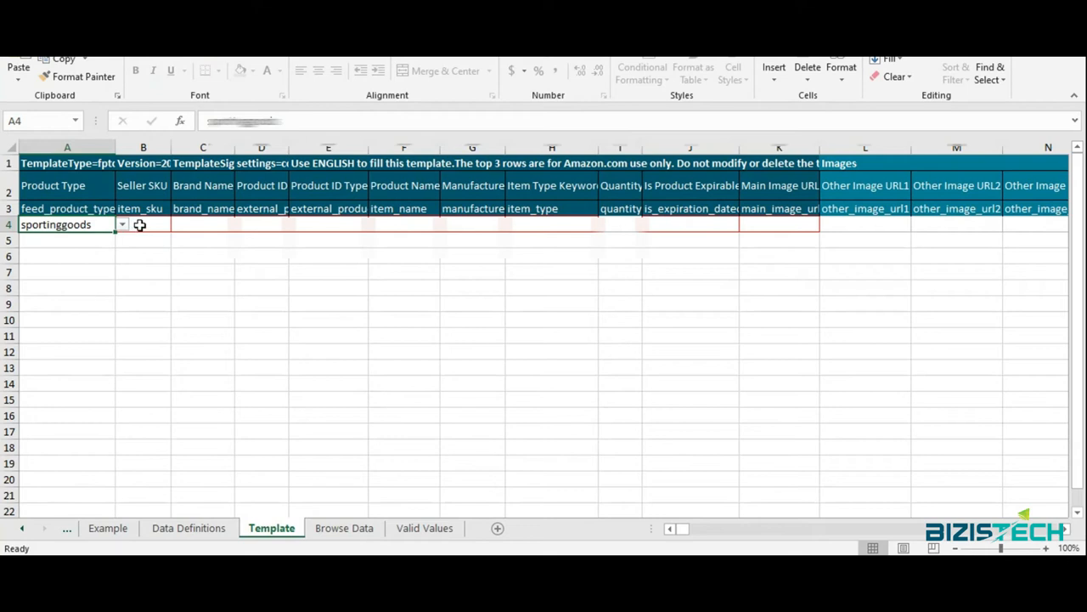
left_click_drag(170, 146, 218, 146)
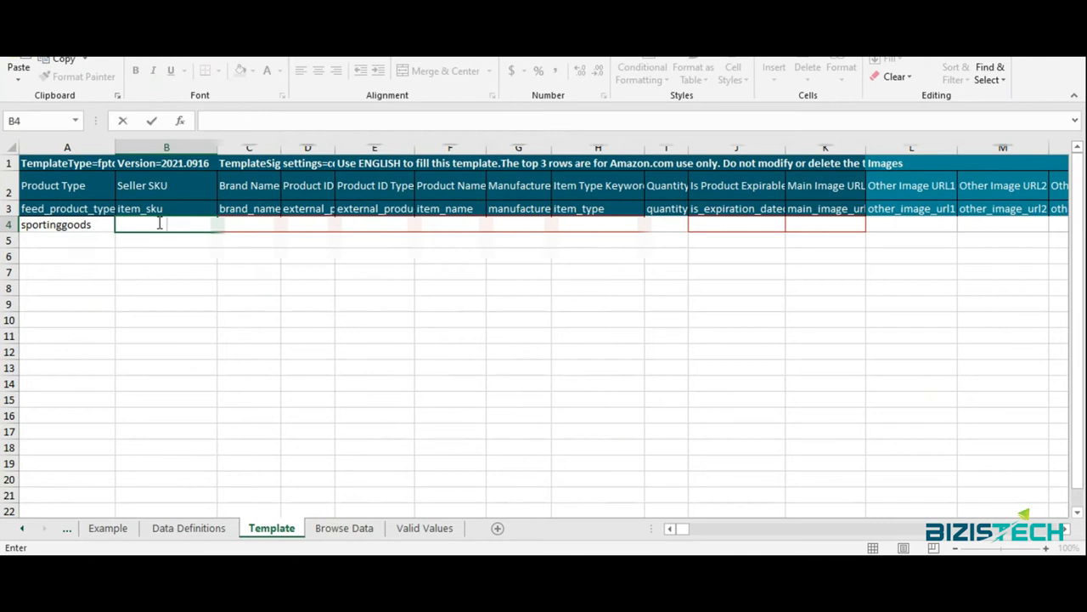
type("Jumping-rope")
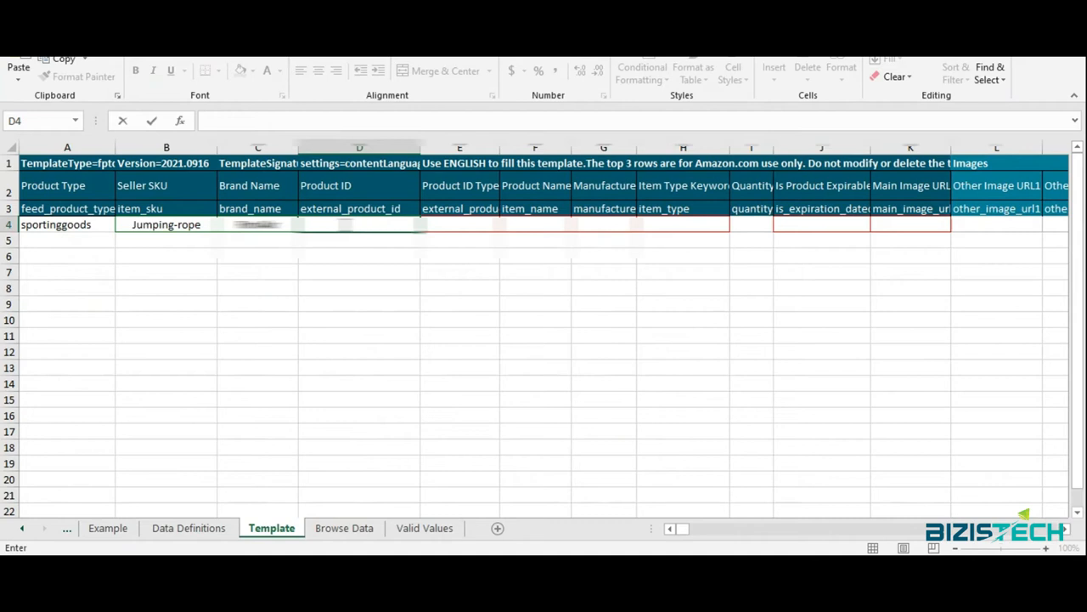
Step: Fill row 4's brand, product ID, product ID type, product name and manufacturer
left_click(459, 224)
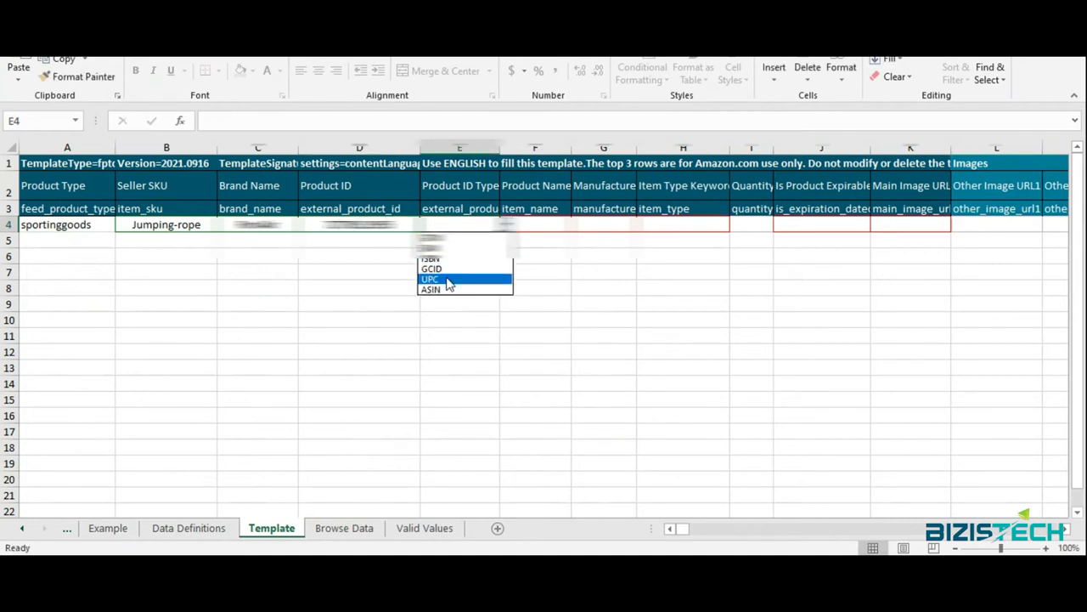
left_click(430, 279)
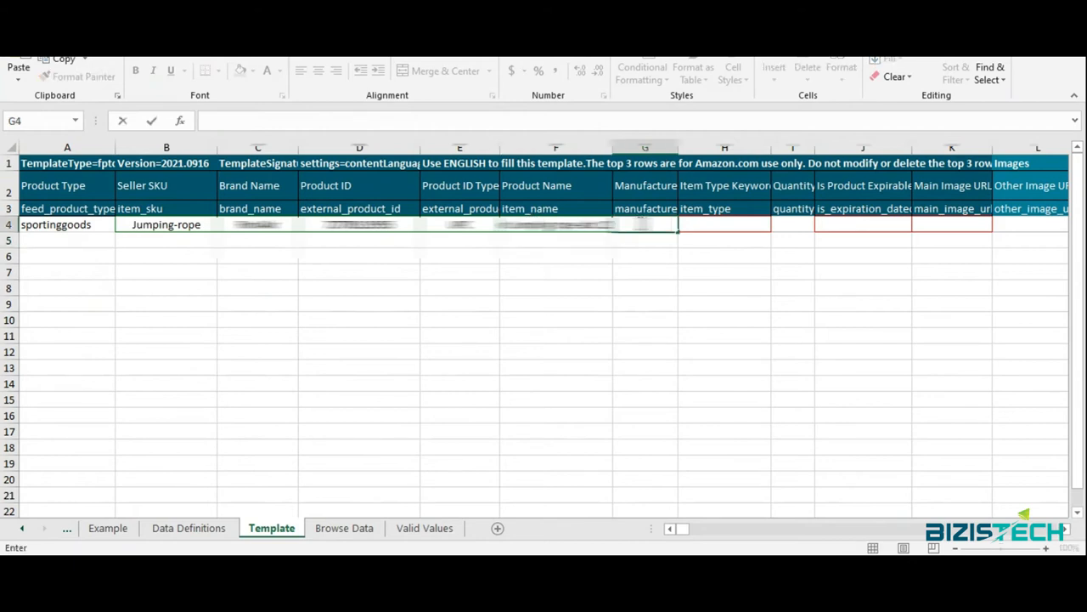
left_click(645, 146)
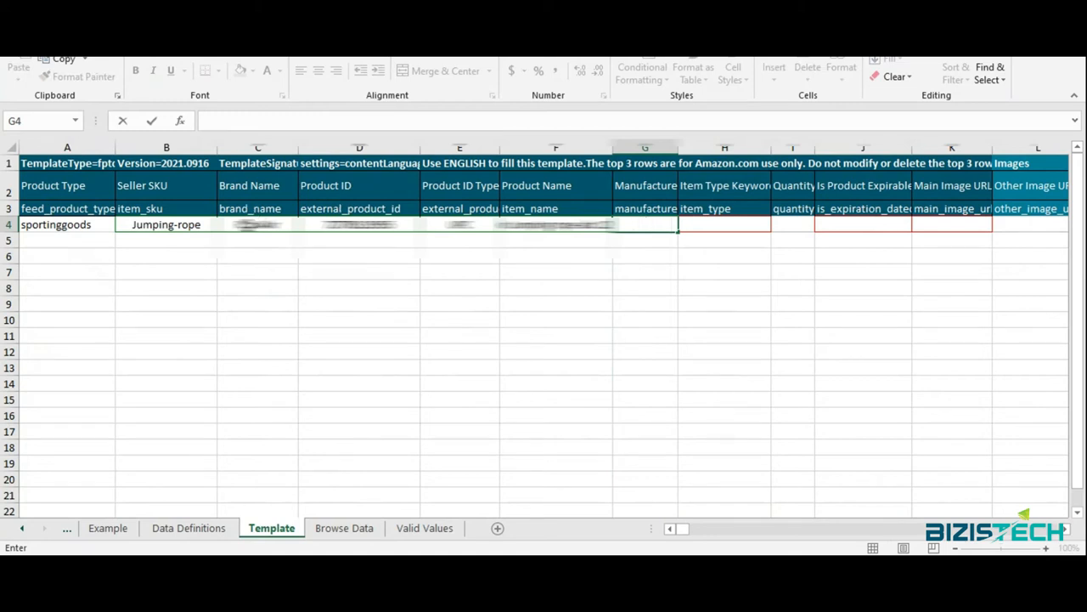
left_click(258, 225)
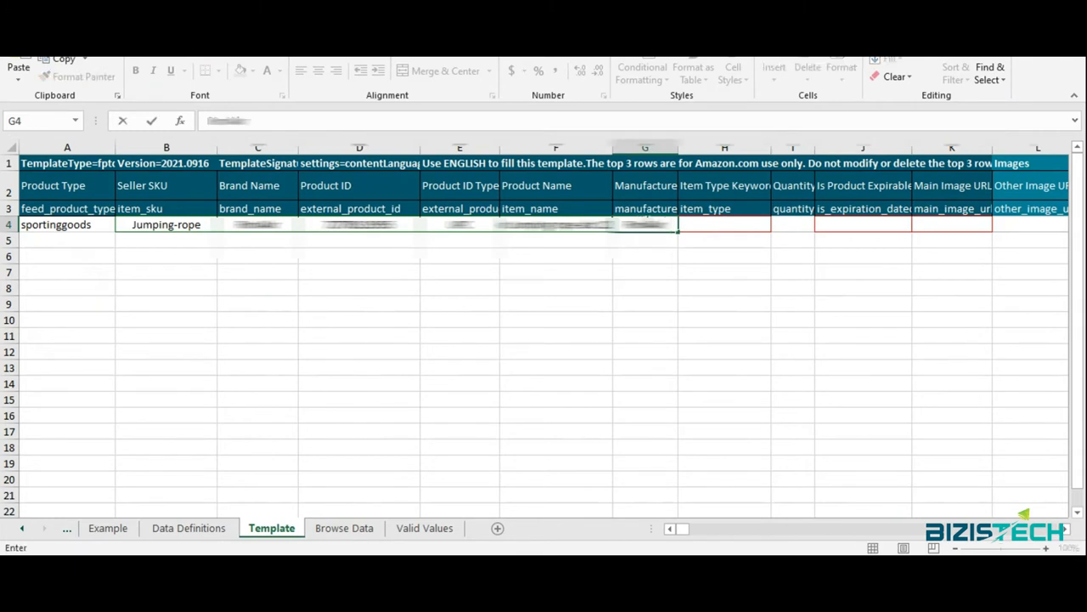
left_click(724, 224)
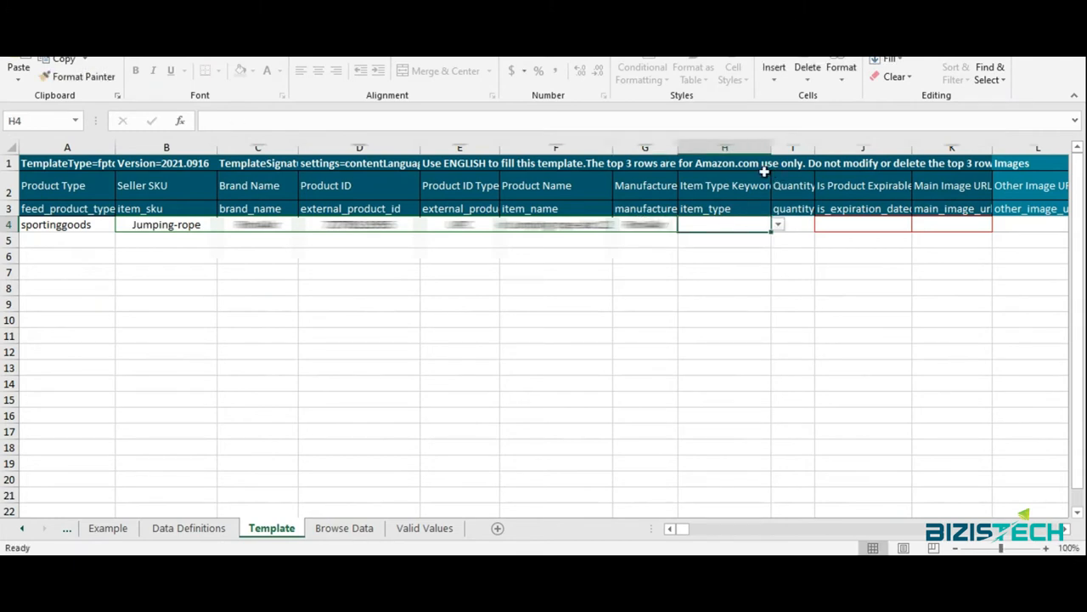
Step: Set item type exercise-equipment in H4 and Is Product Expirable to No in J4
left_click(776, 224)
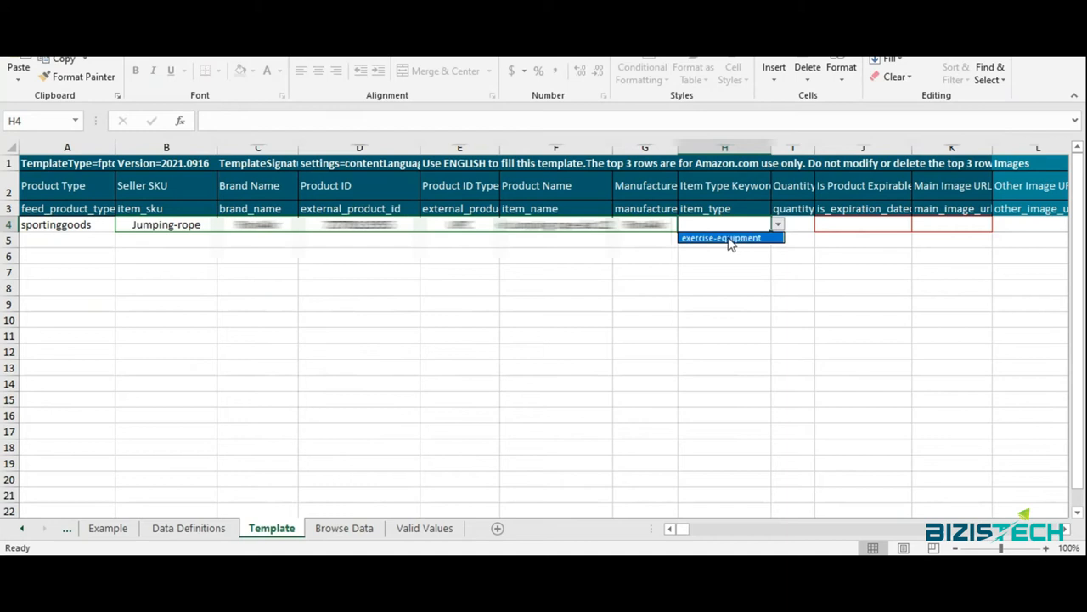
left_click(720, 238)
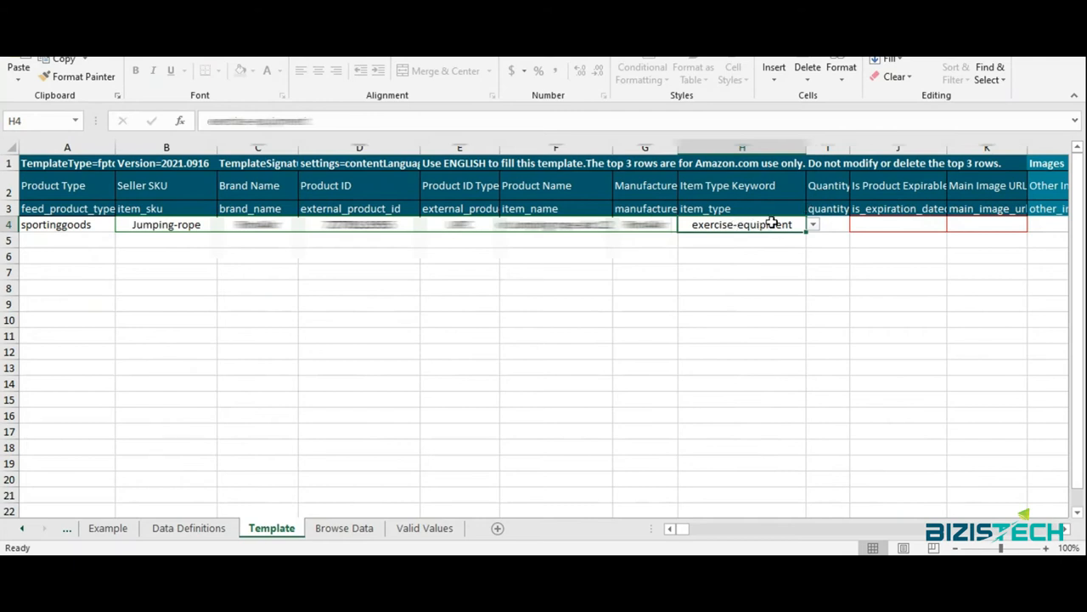
left_click(897, 224)
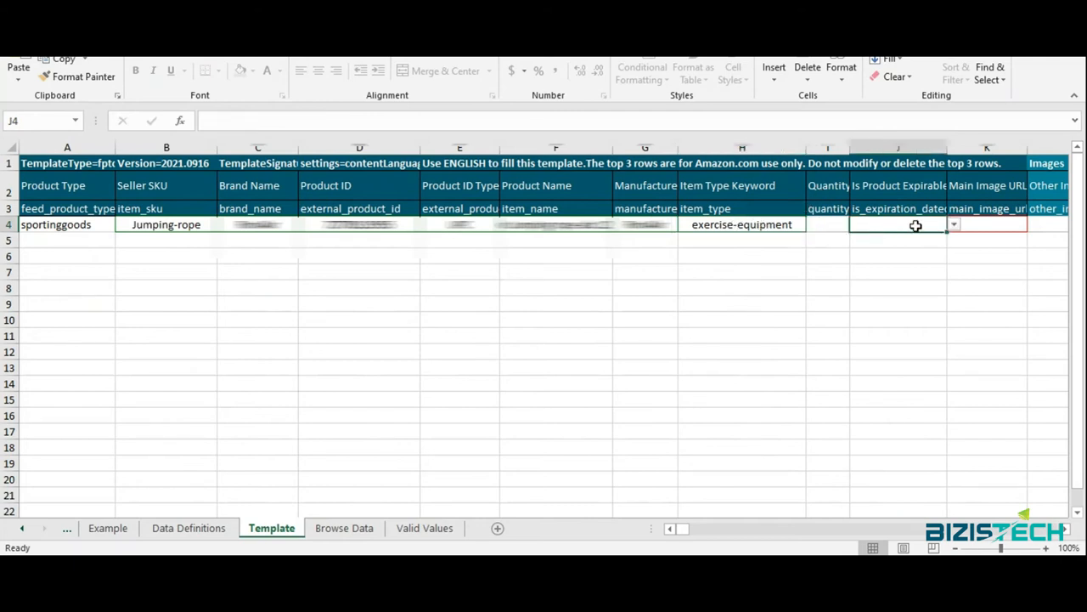
left_click(953, 224)
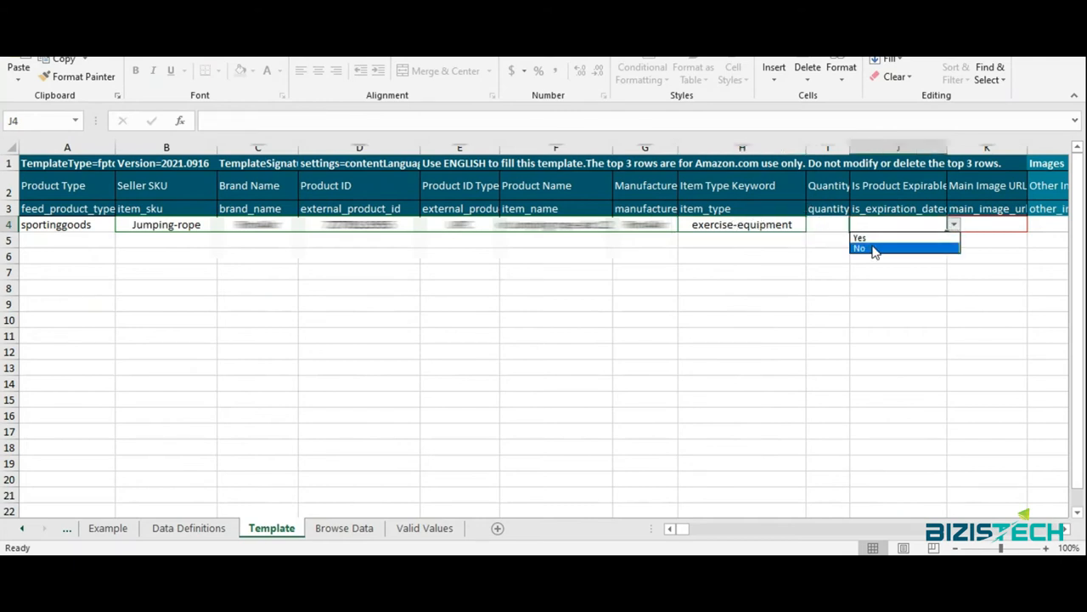
left_click(860, 249)
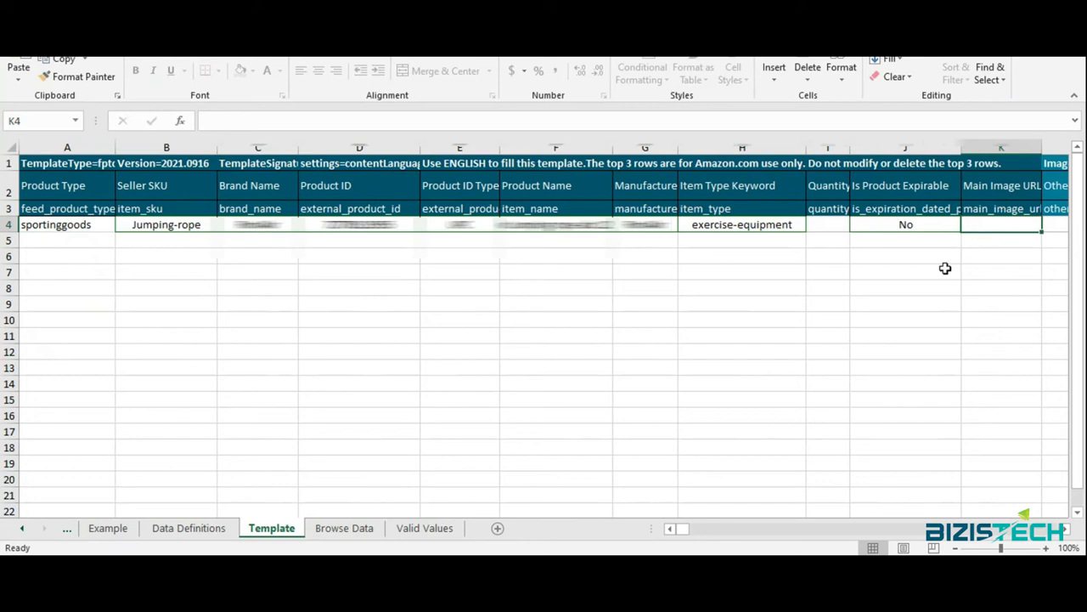
mouse_move(912, 264)
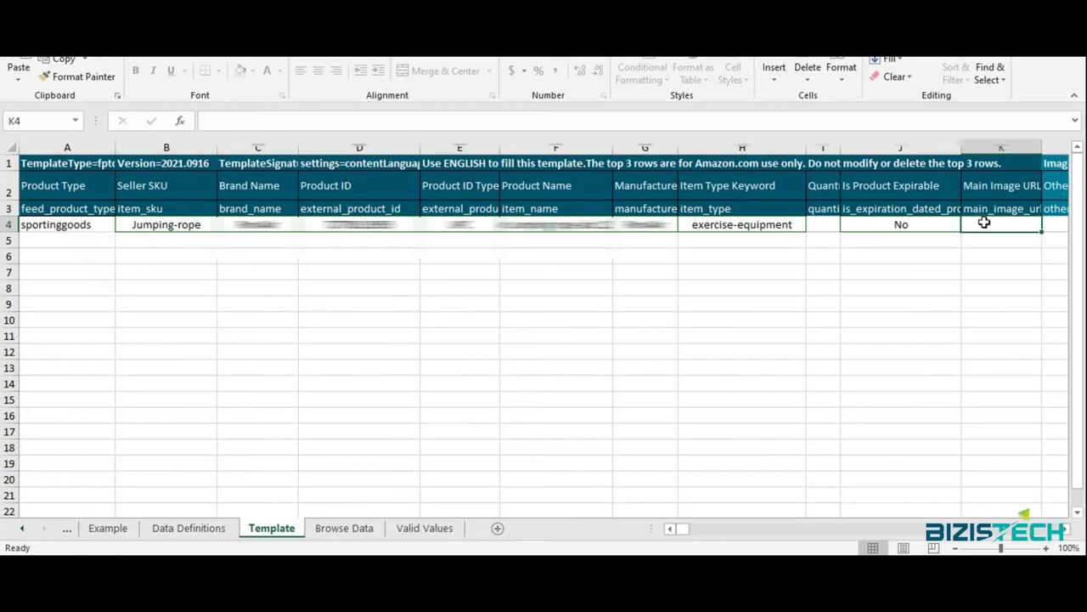
mouse_move(975, 224)
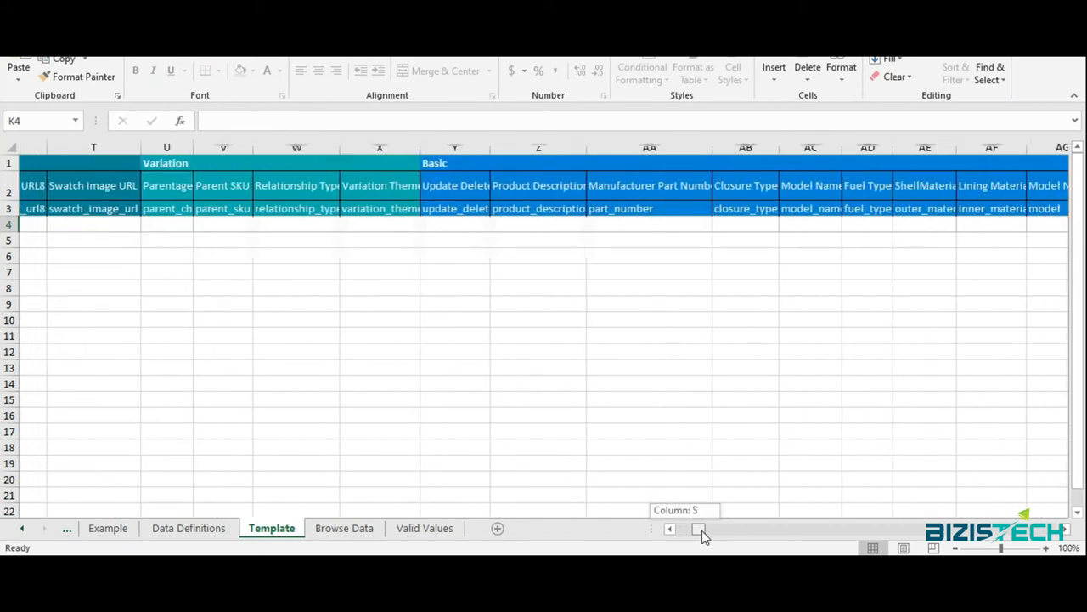
Step: Set the Update Delete field in Y4 to Update, after briefly trying PartialUpdate
left_click(670, 529)
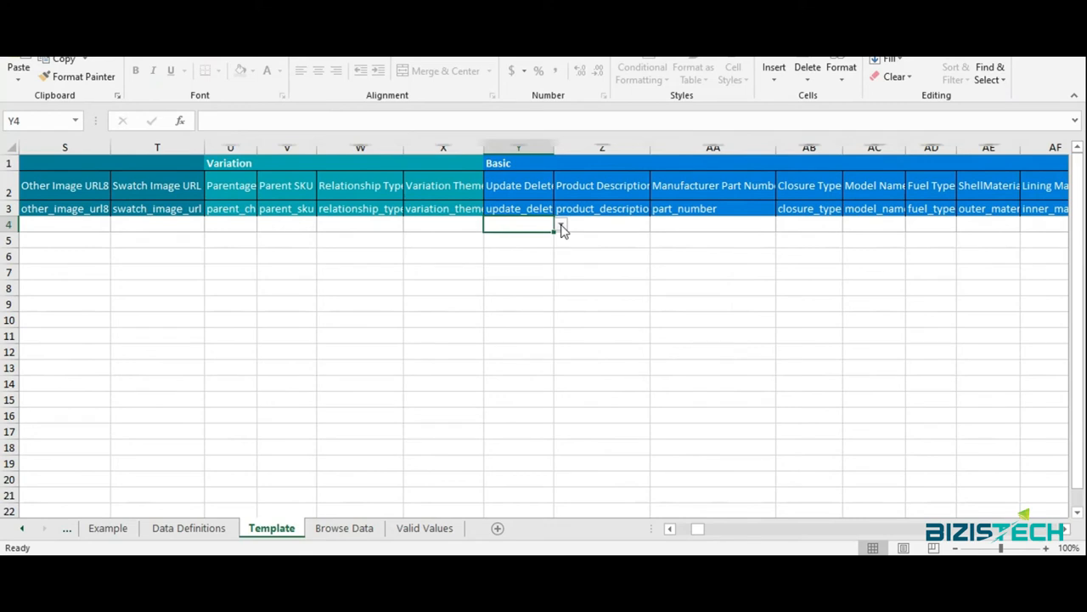
left_click(561, 224)
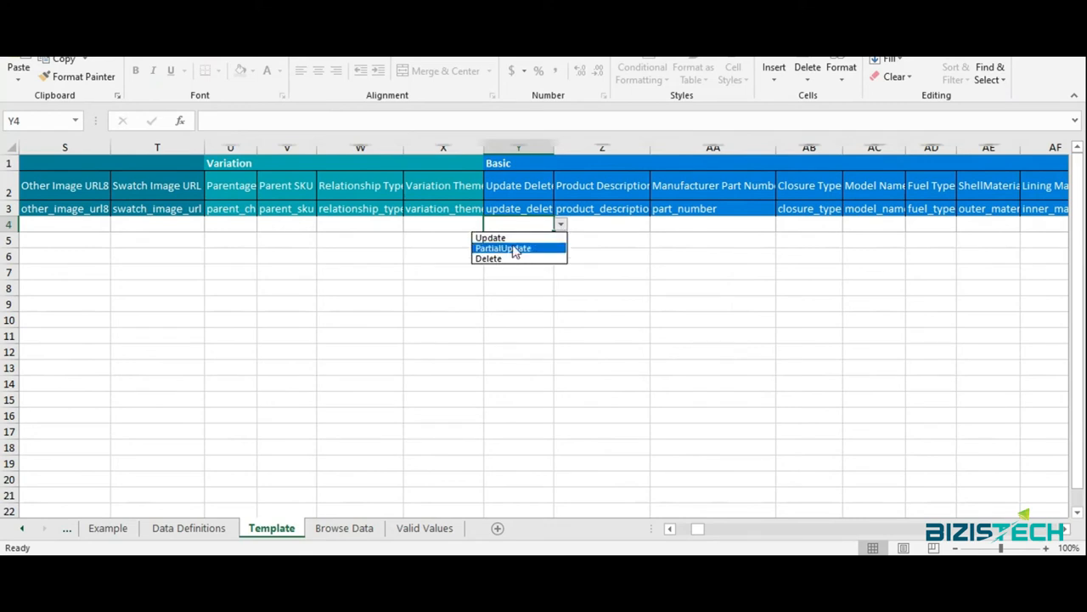
mouse_move(491, 238)
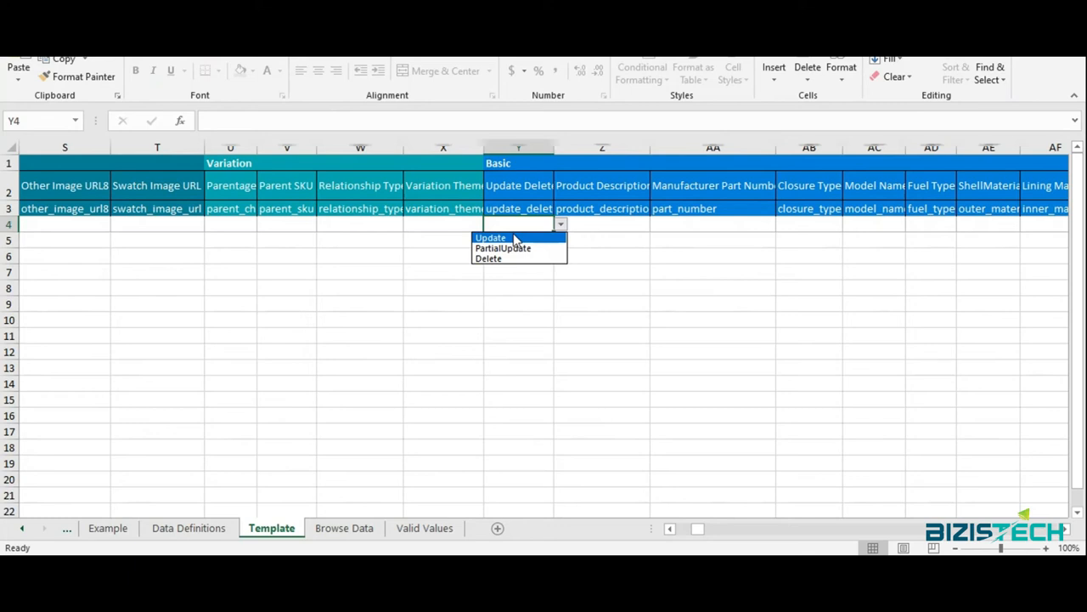
left_click(489, 238)
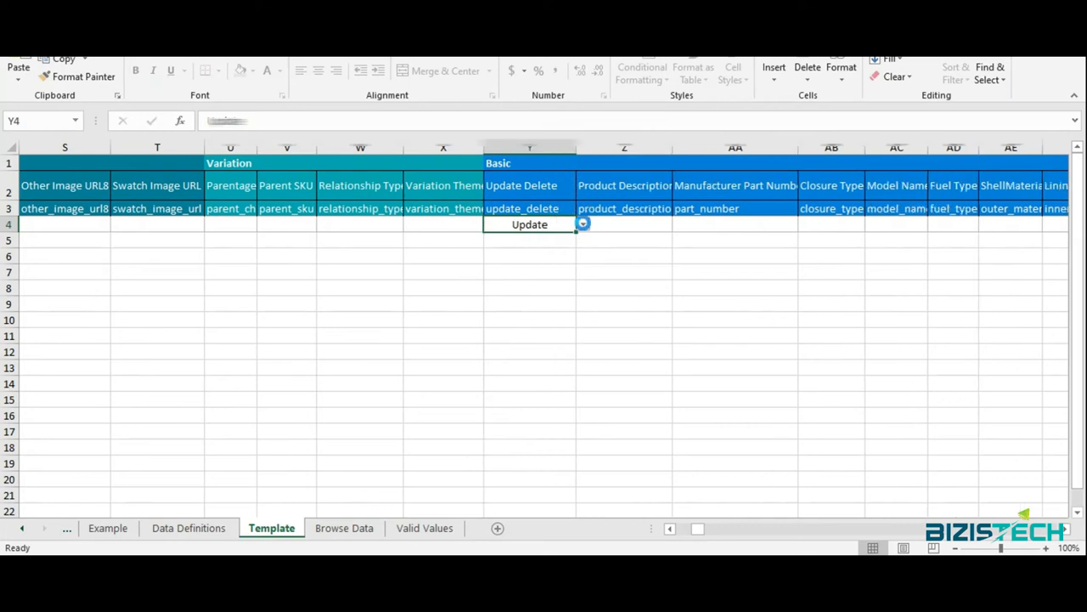
left_click(583, 224)
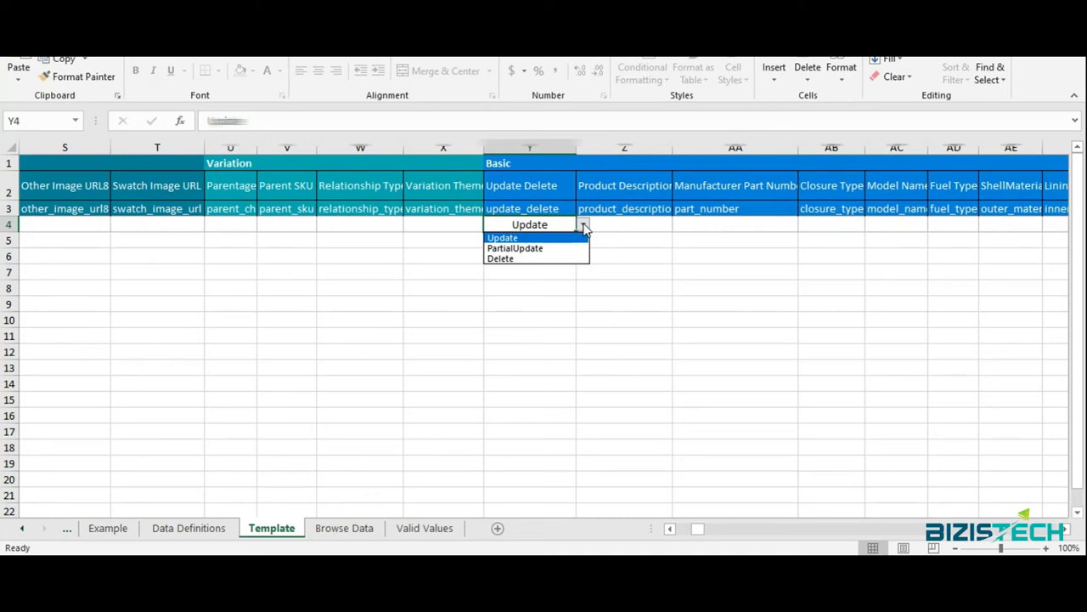
mouse_move(515, 248)
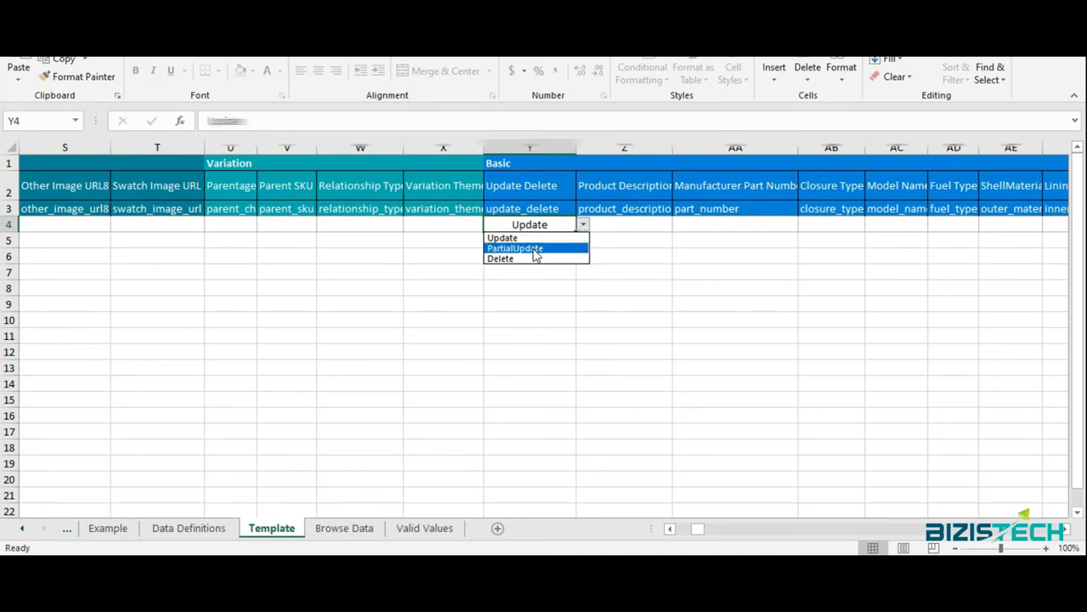
left_click(515, 248)
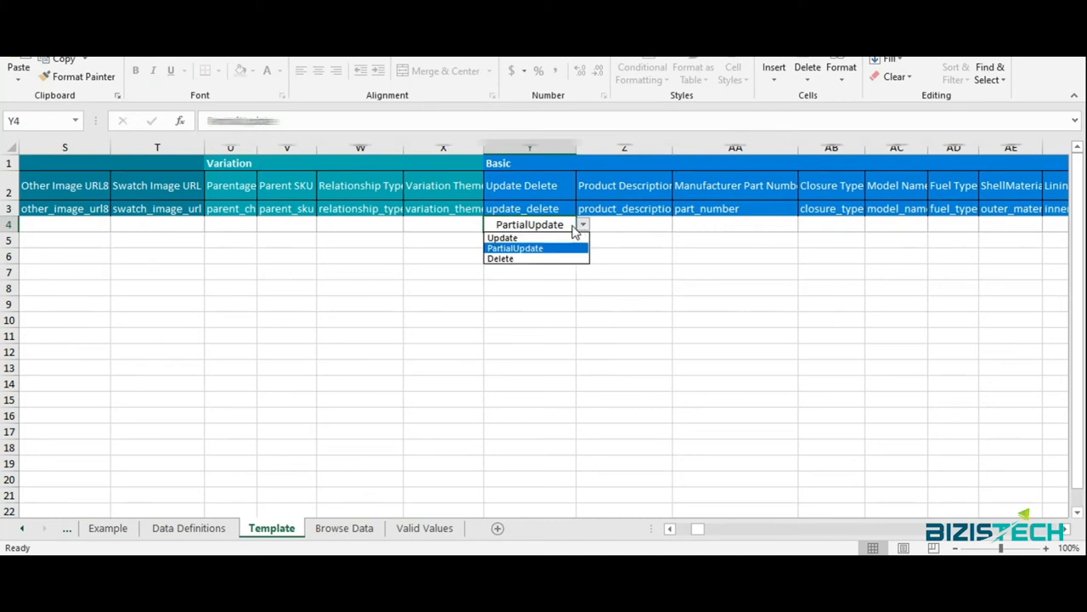
left_click(503, 238)
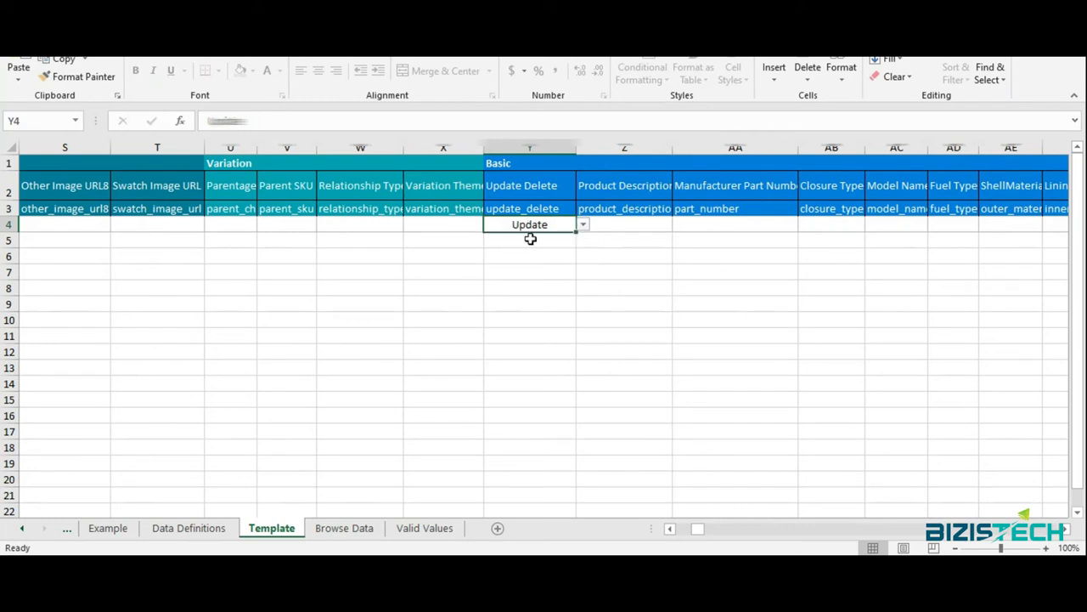
mouse_move(709, 544)
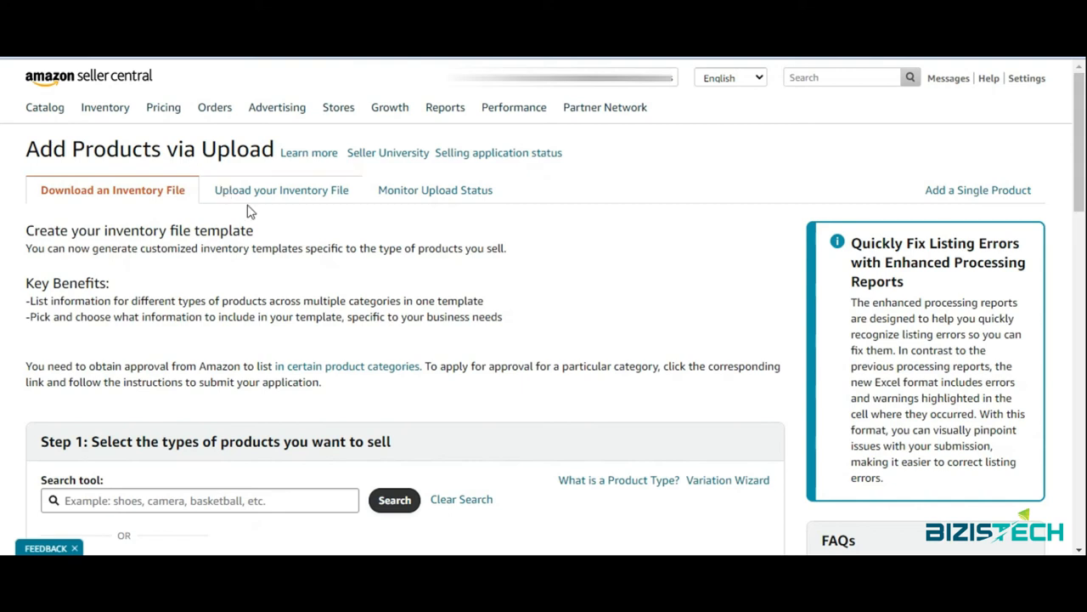
Step: On Upload your Inventory File, attach Other(Exercise&Fitness).xlsm
left_click(282, 190)
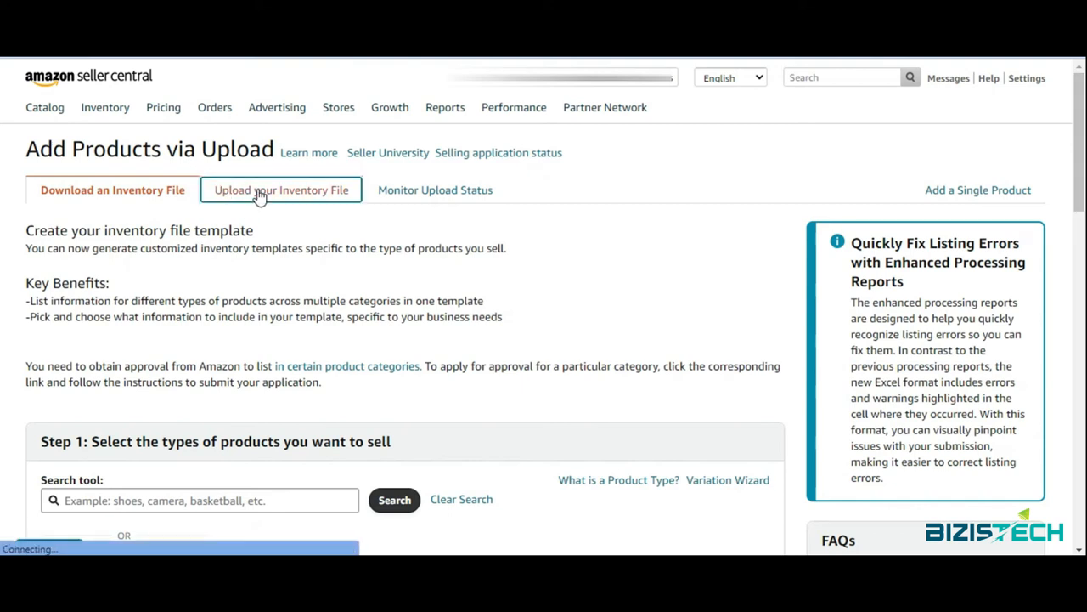
left_click(280, 191)
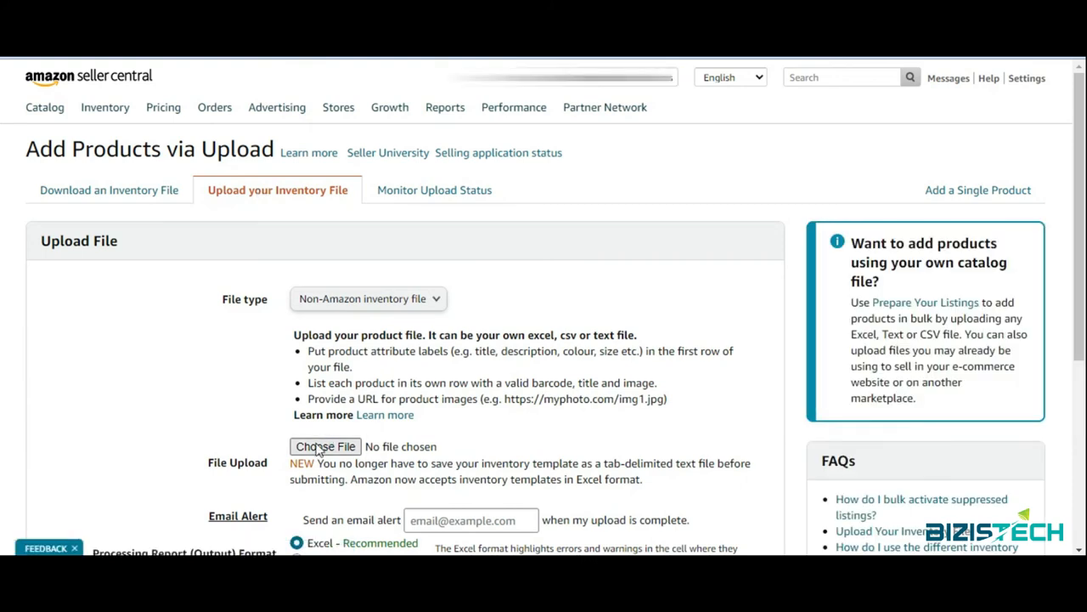
left_click(326, 445)
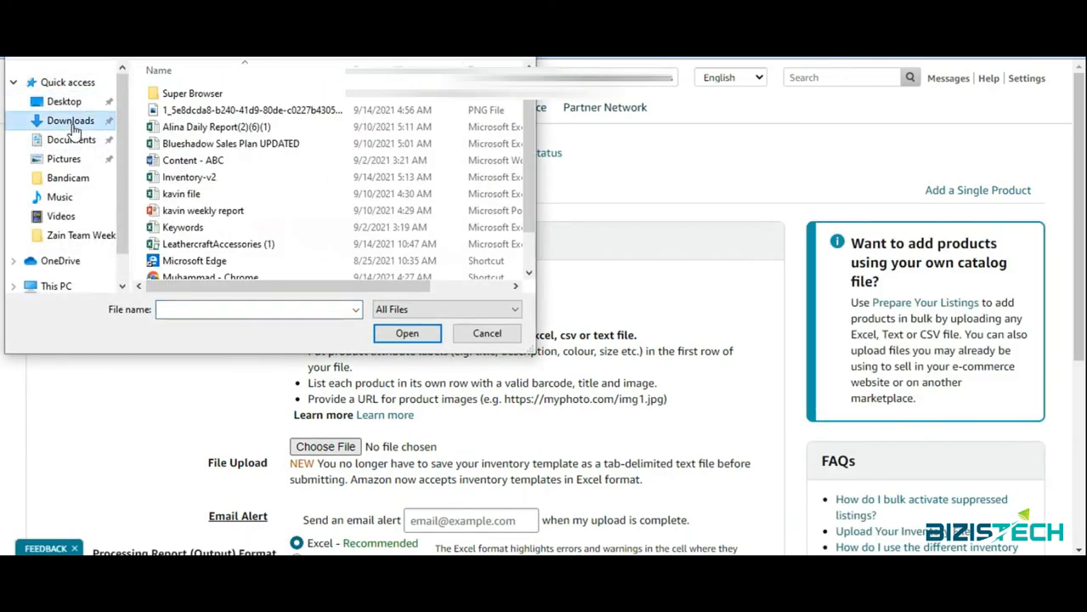
left_click(408, 332)
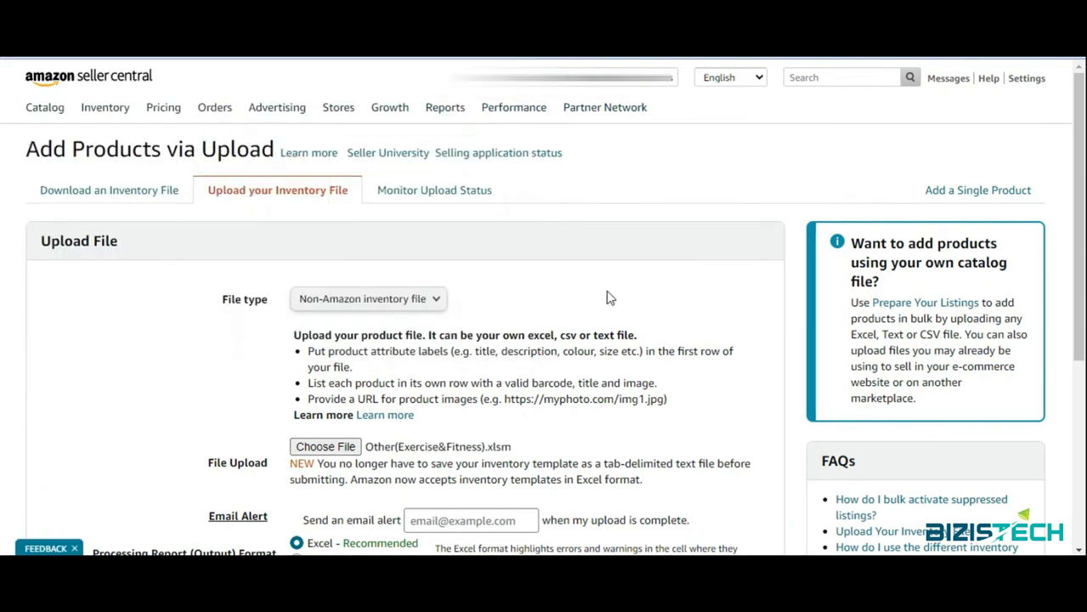
Step: Keep Non-Amazon inventory file as the file type with Excel output format
scroll("down", 3)
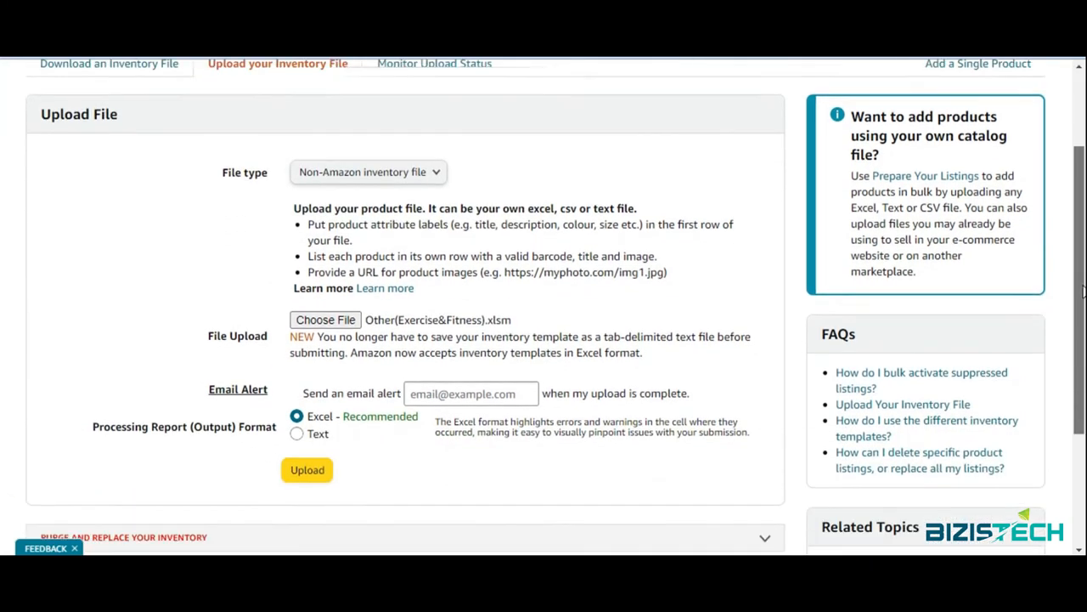
scroll("down", 3)
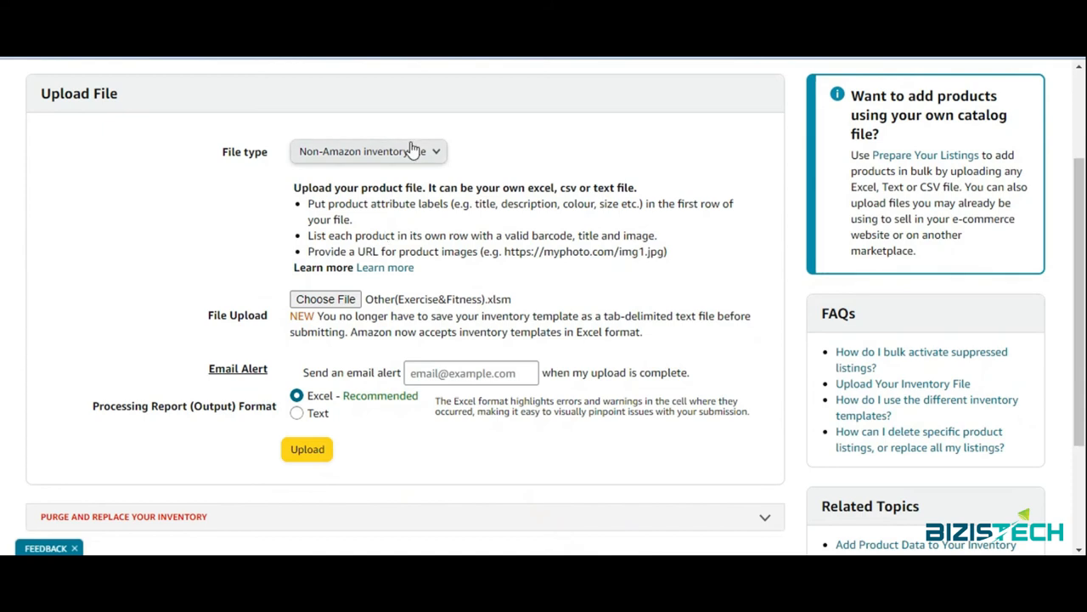
left_click(369, 151)
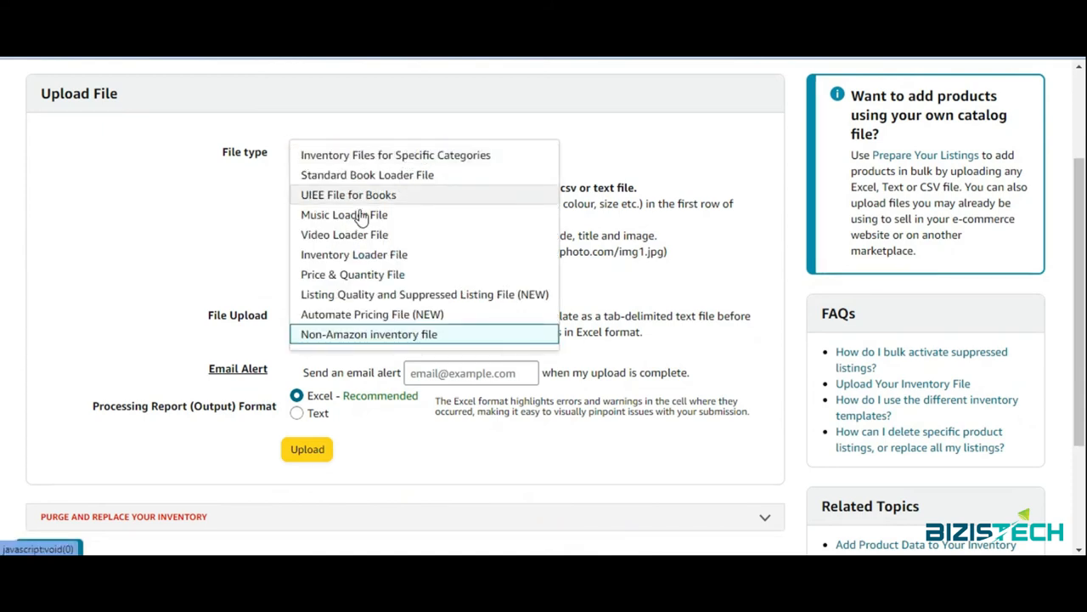
mouse_move(343, 194)
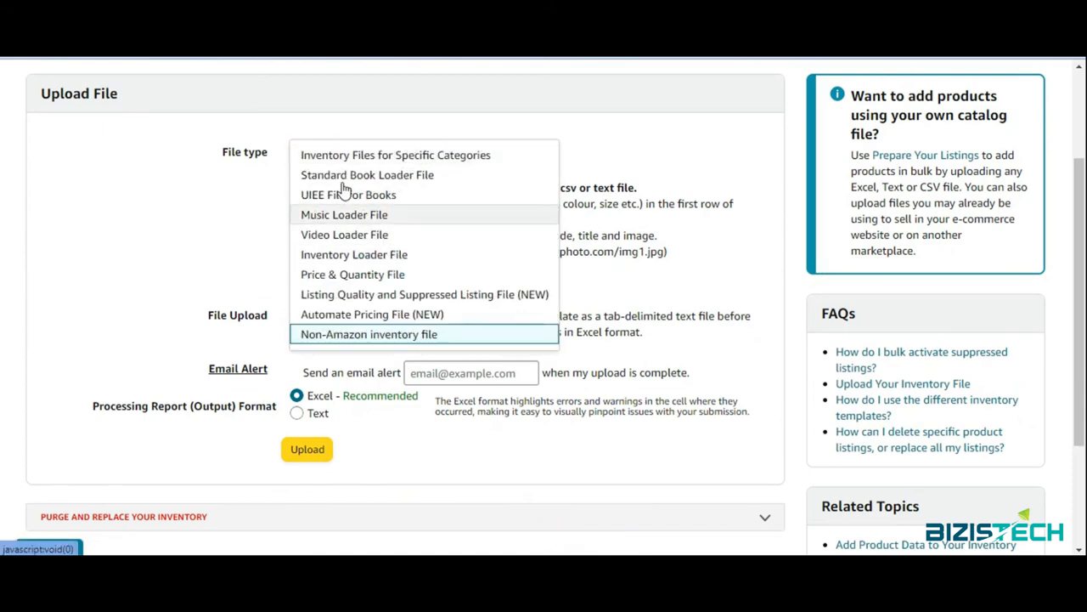
left_click(369, 333)
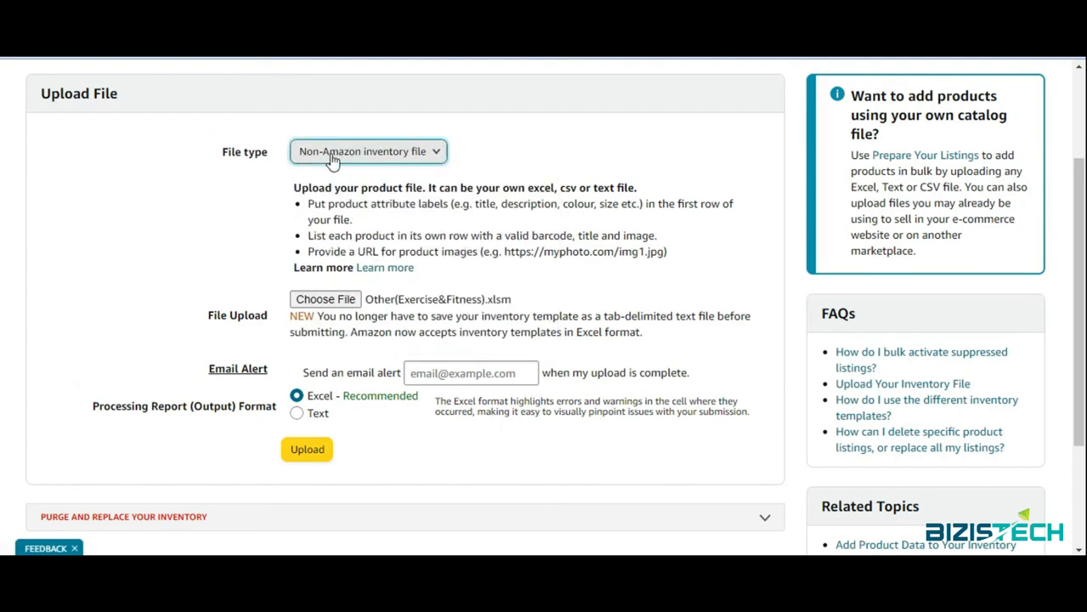
mouse_move(343, 357)
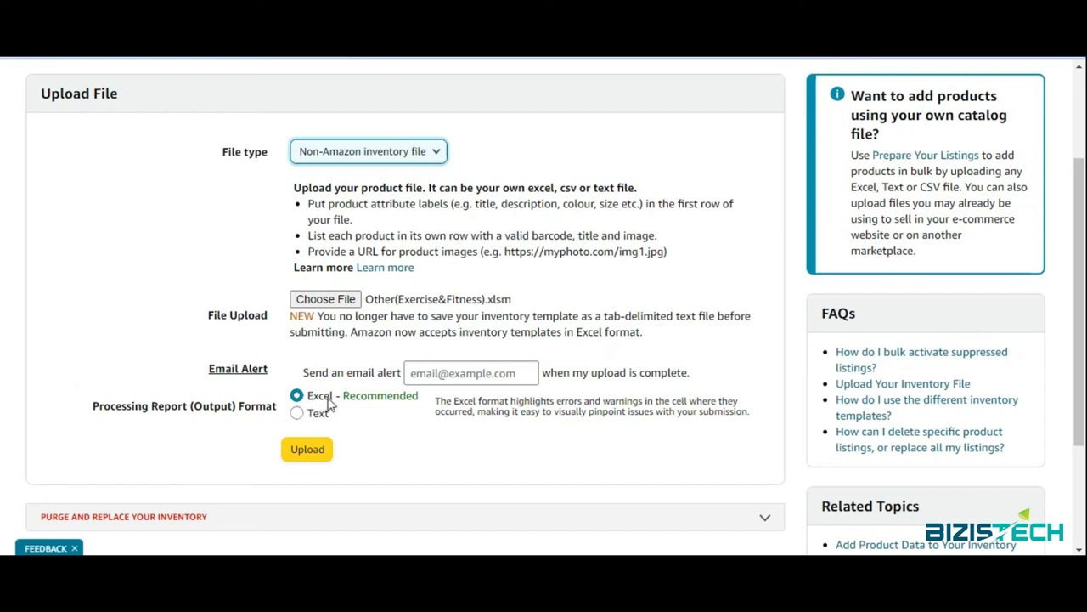
mouse_move(329, 407)
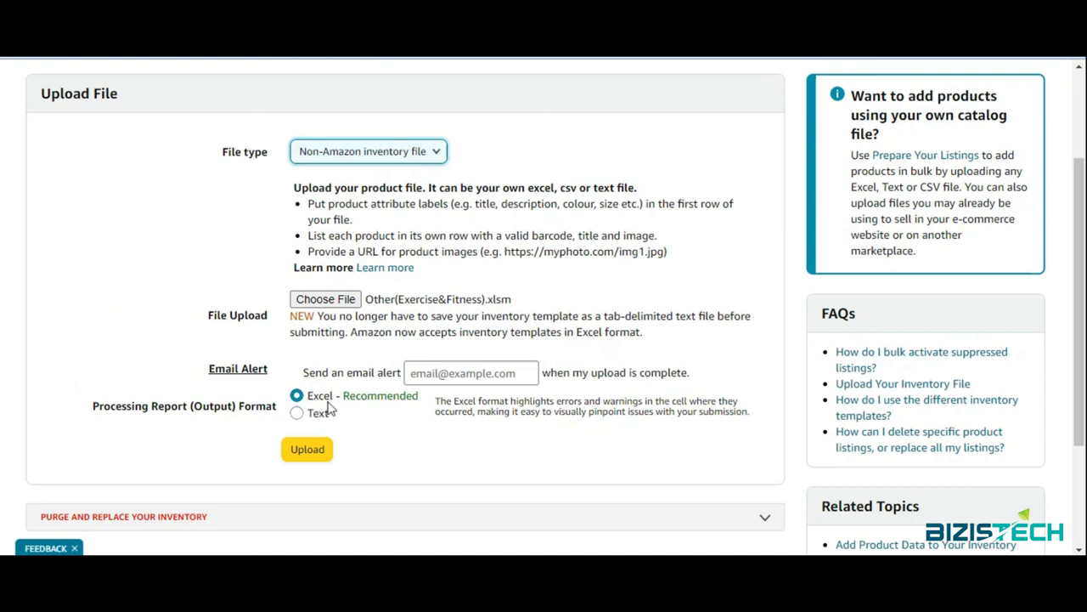
mouse_move(306, 449)
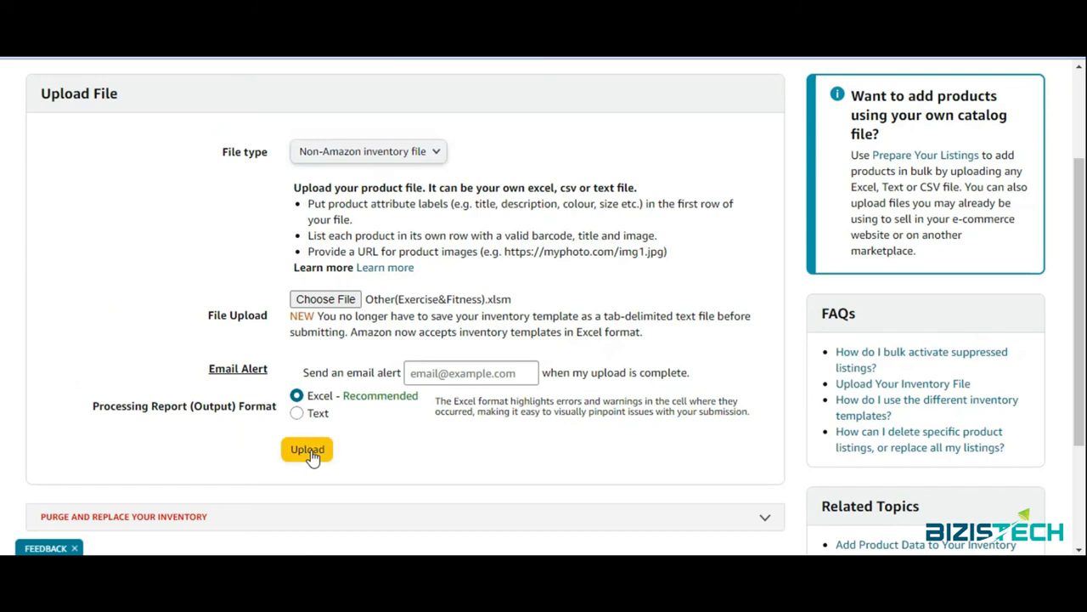
Step: Submit the upload and see status Done with 1 record, then reach the Inventory menu
left_click(306, 449)
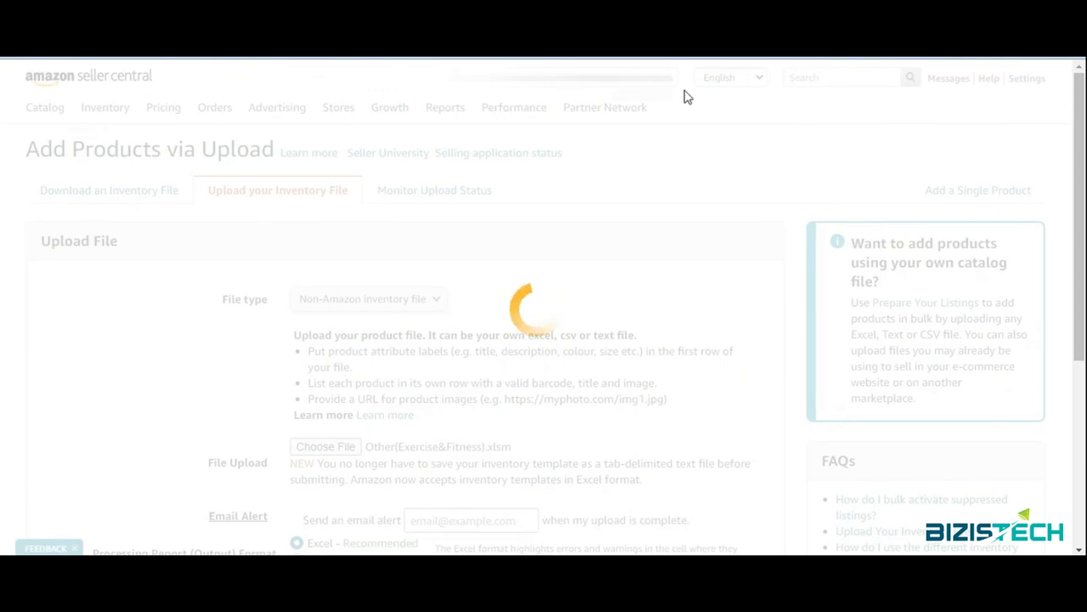
mouse_move(649, 109)
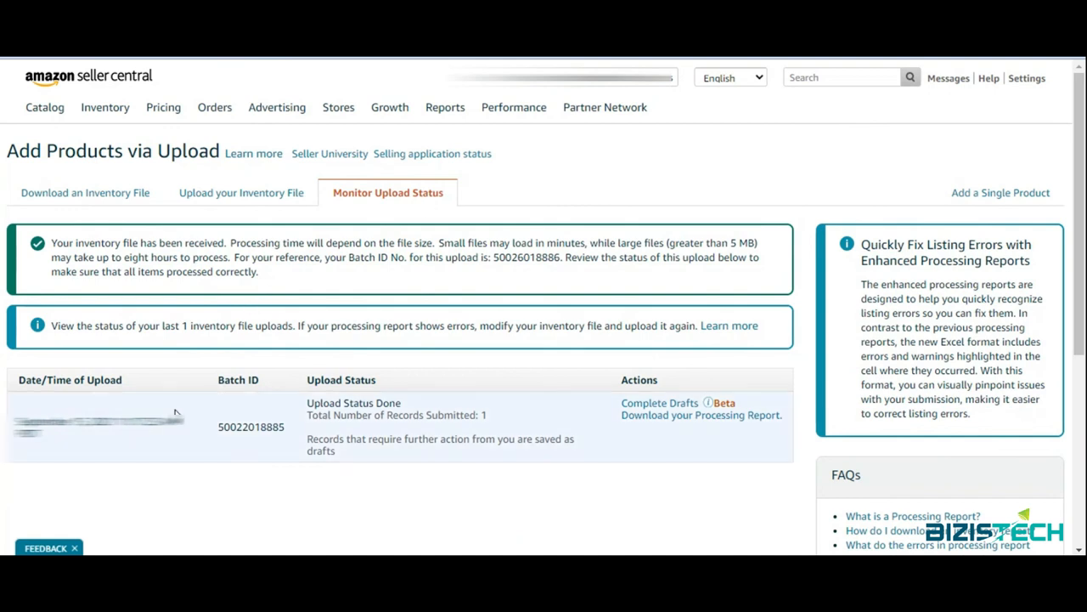
mouse_move(469, 443)
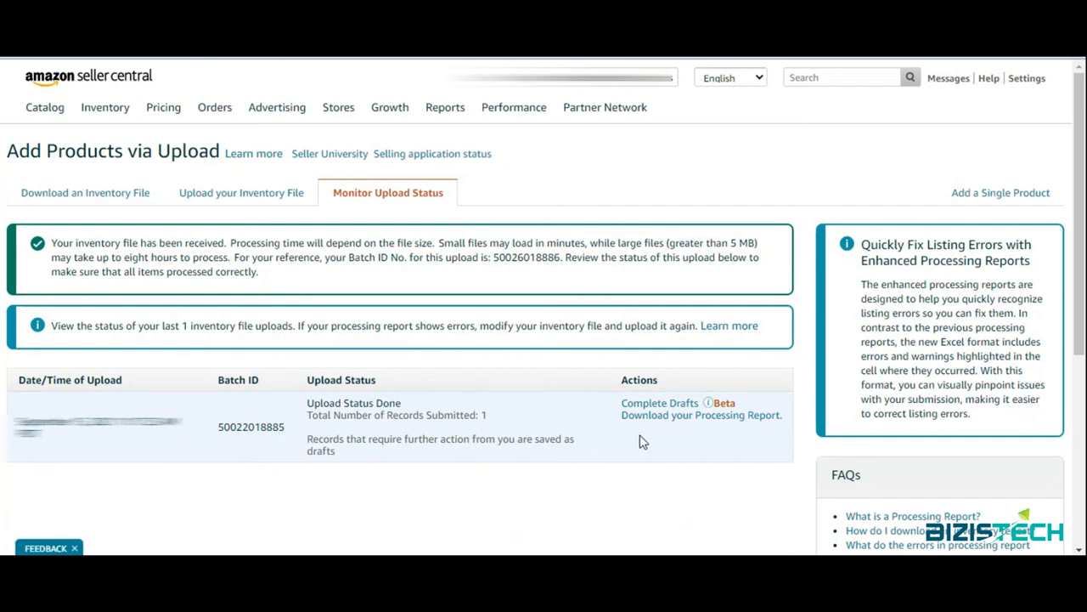
mouse_move(611, 442)
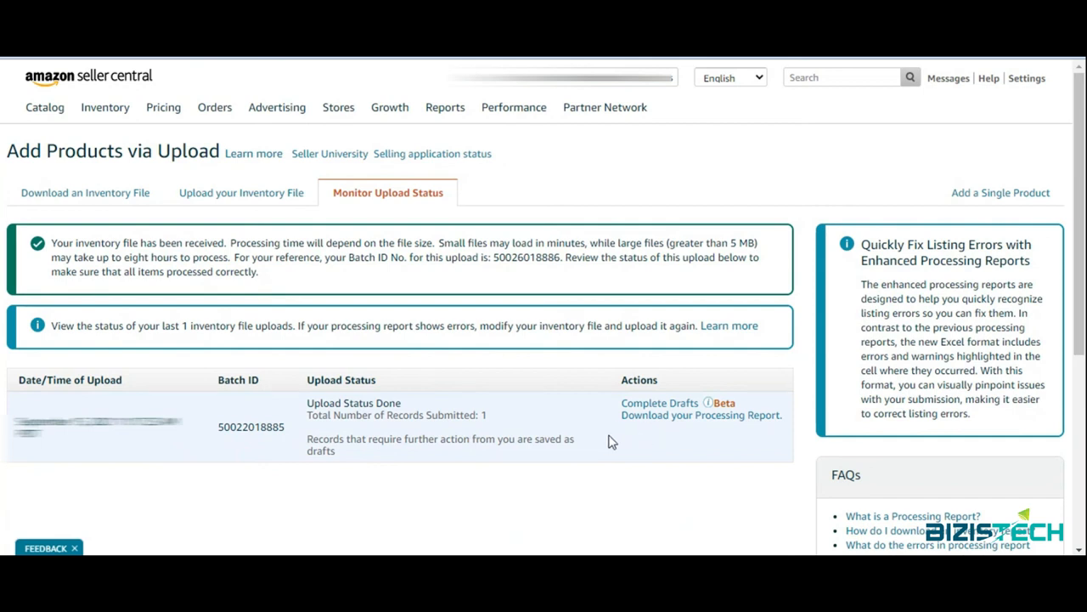
mouse_move(639, 443)
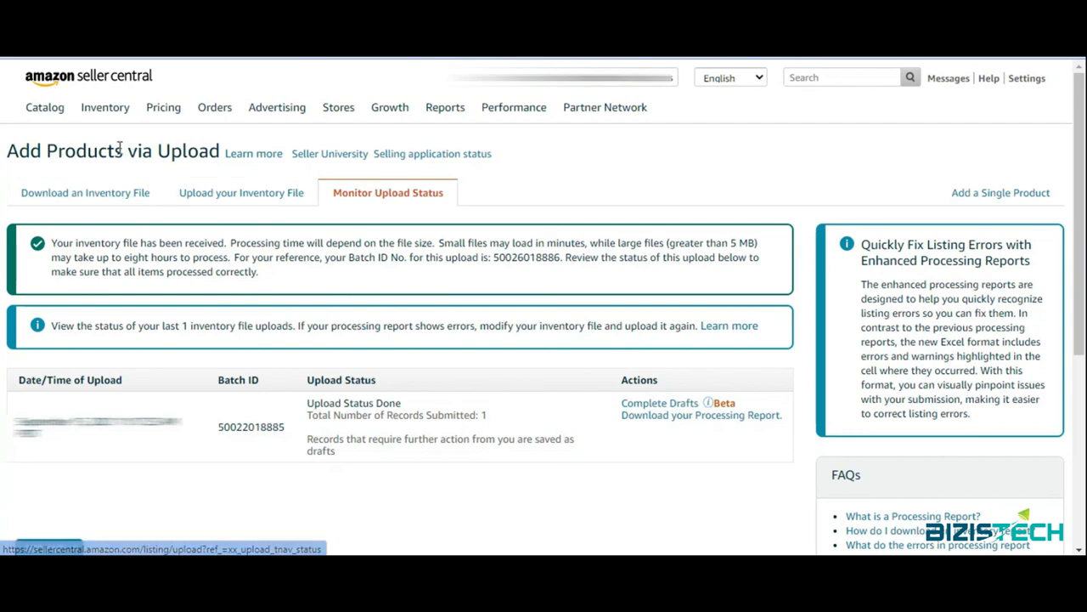
left_click(105, 107)
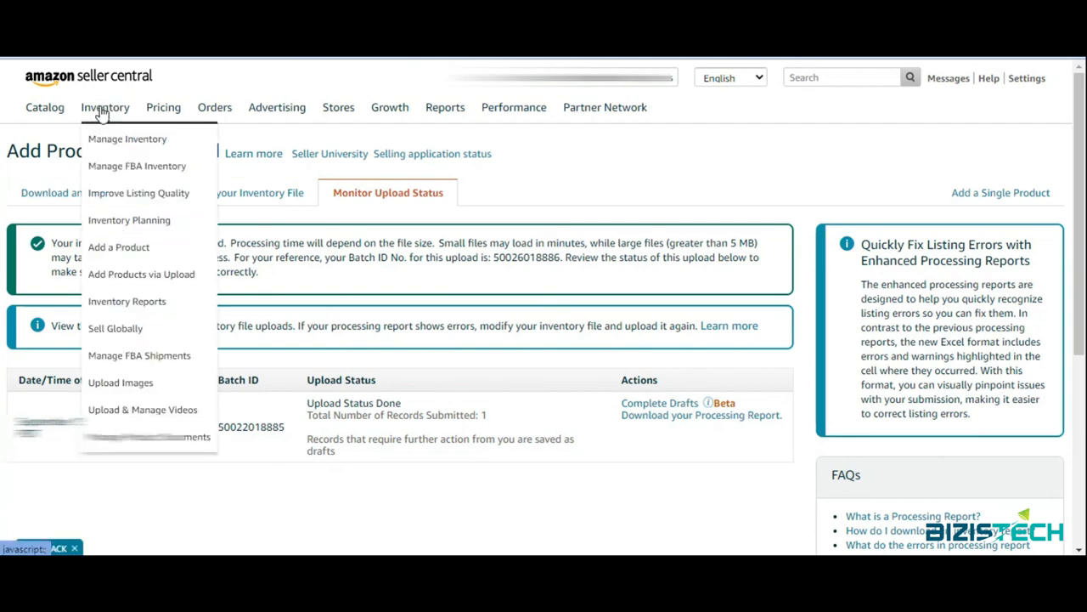
mouse_move(117, 136)
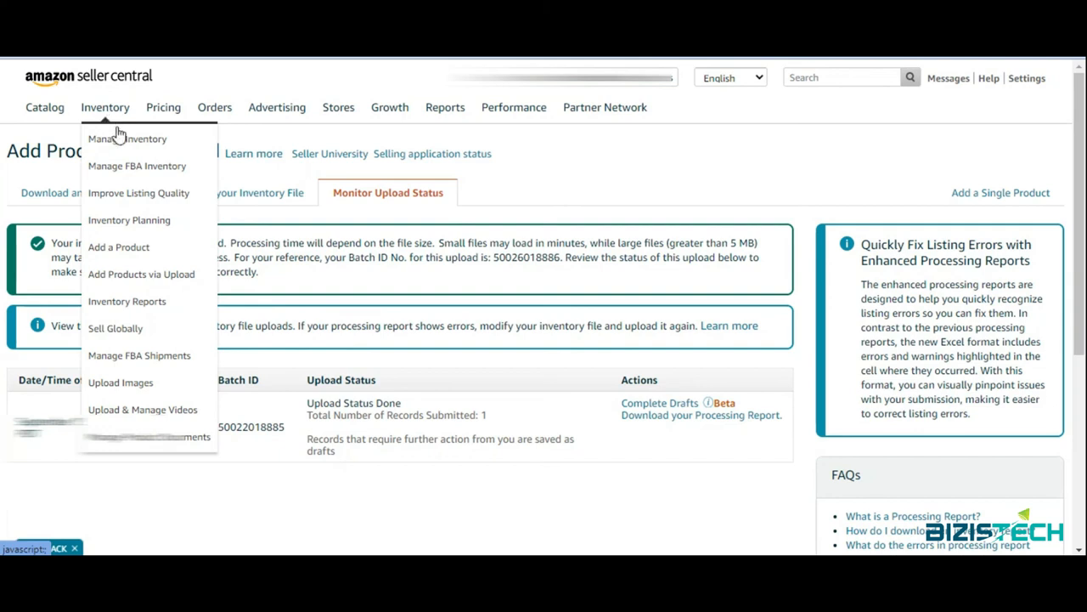